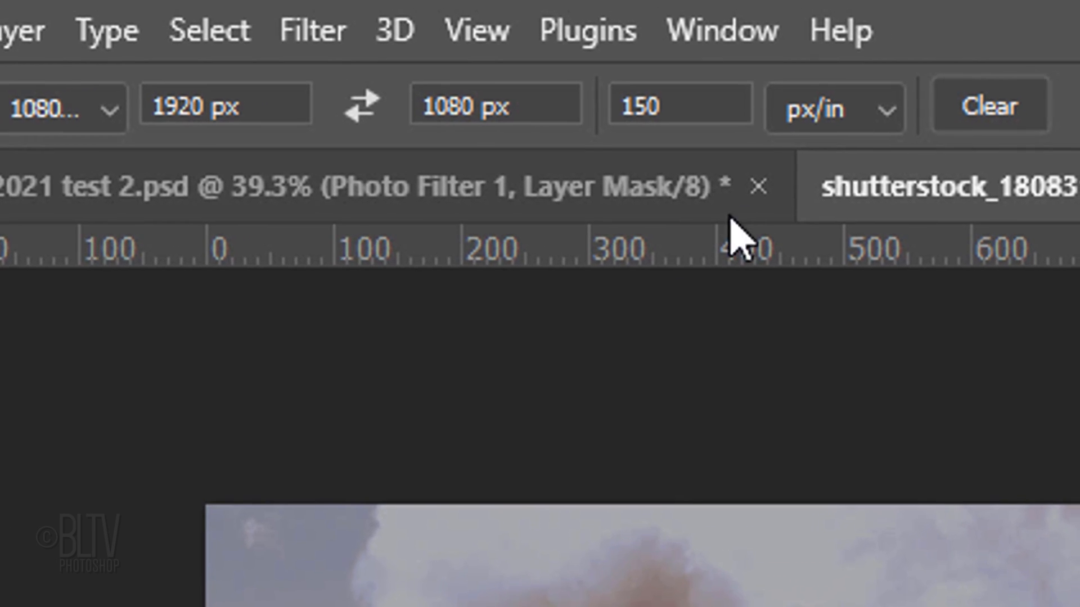
Step: Clear the preset crop width and height and set the crop resolution to 150 px/in
click(987, 107)
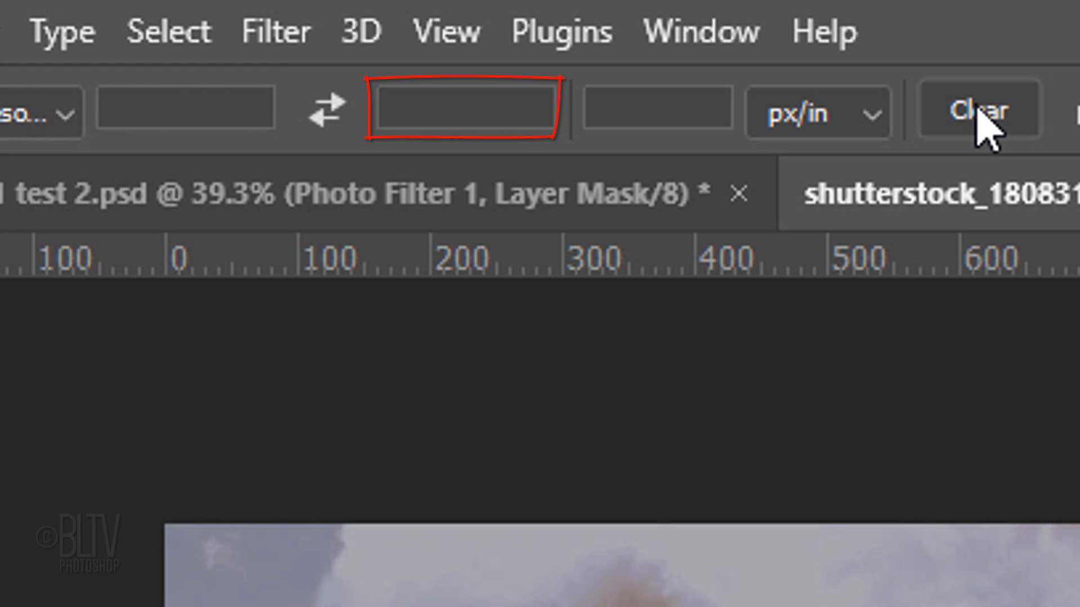
click(655, 111)
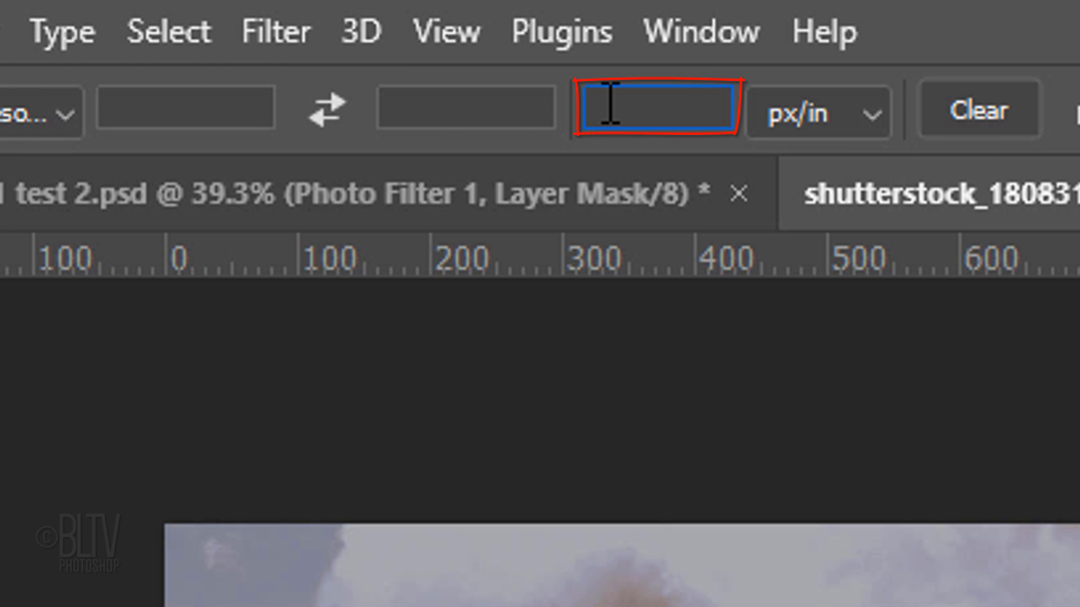
text(1)
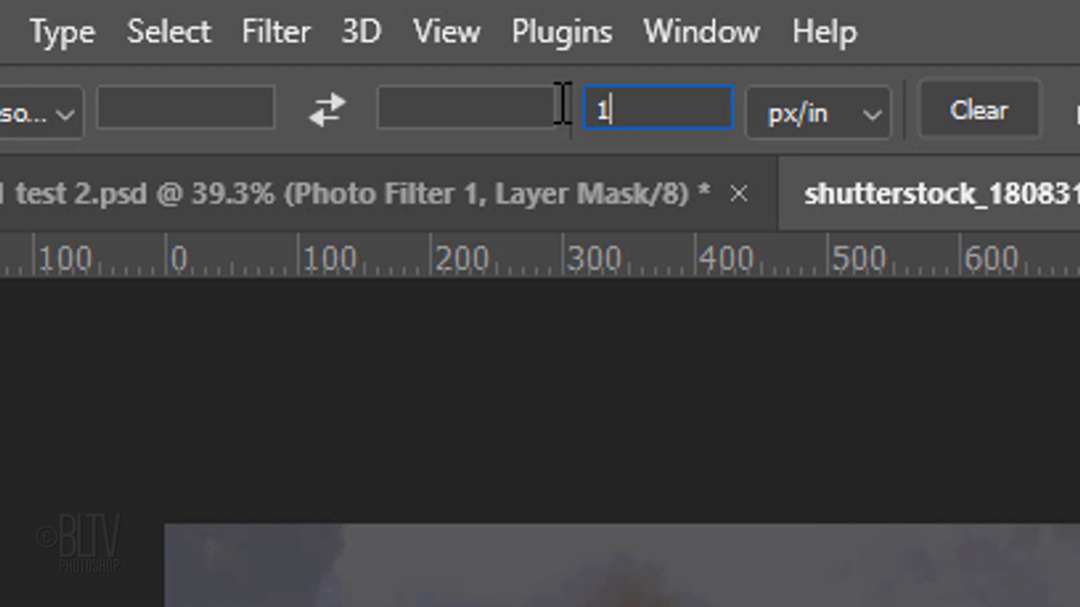
text(150)
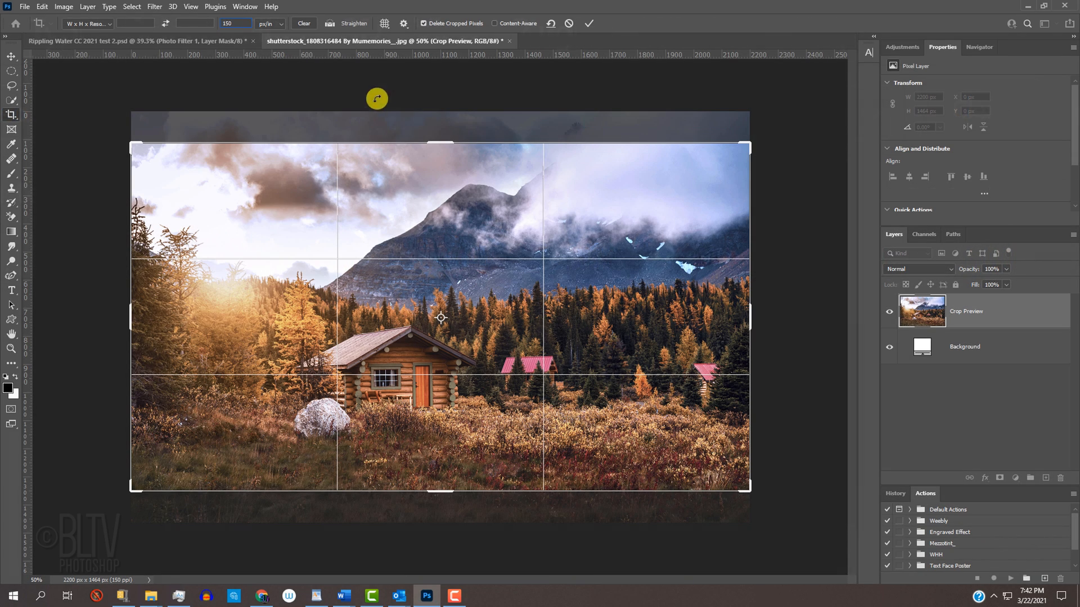
Step: Pull the top and bottom crop edges inward to trim sky and the foreground grass
drag(440, 145, 434, 183)
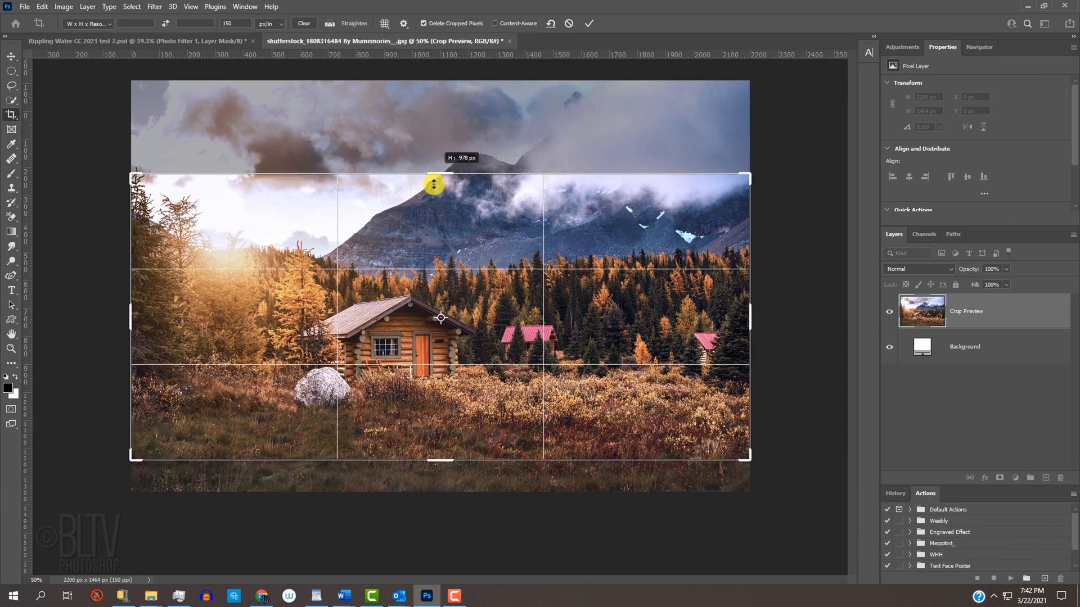
drag(434, 184, 441, 127)
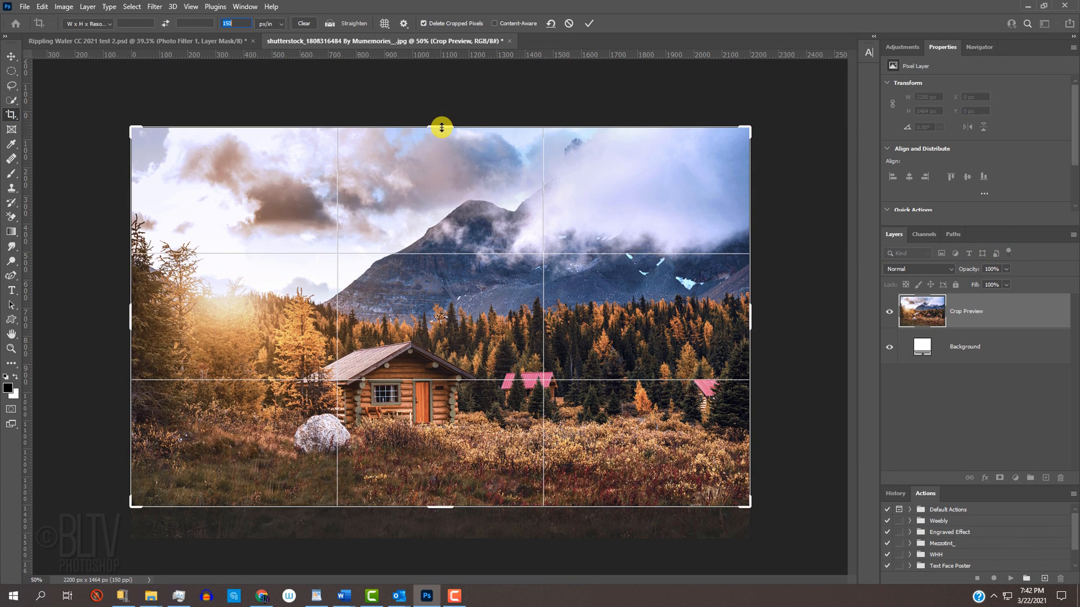
drag(441, 127, 438, 475)
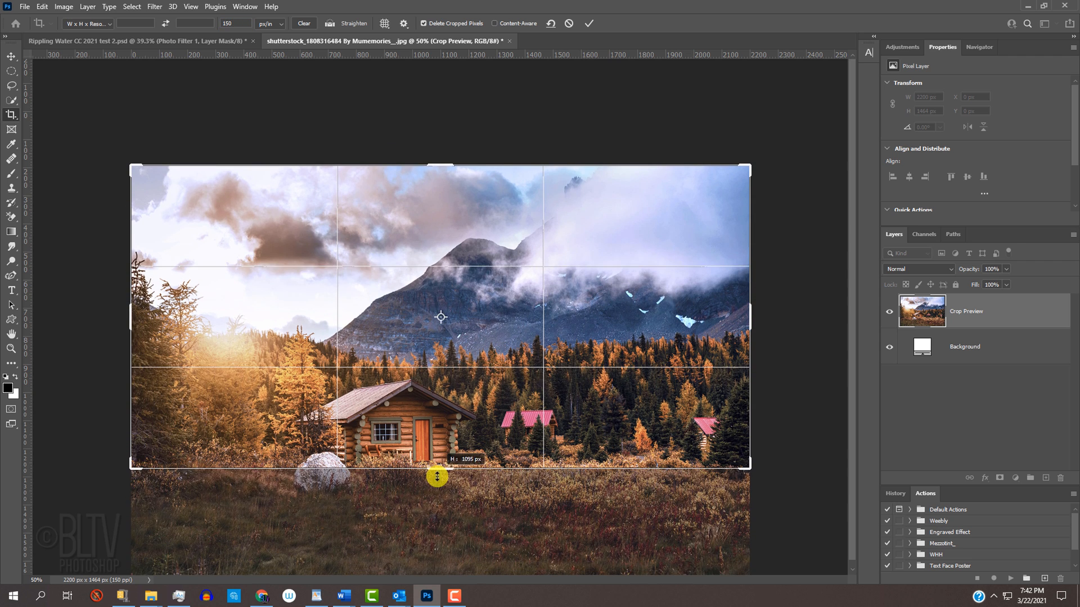
drag(438, 477, 435, 490)
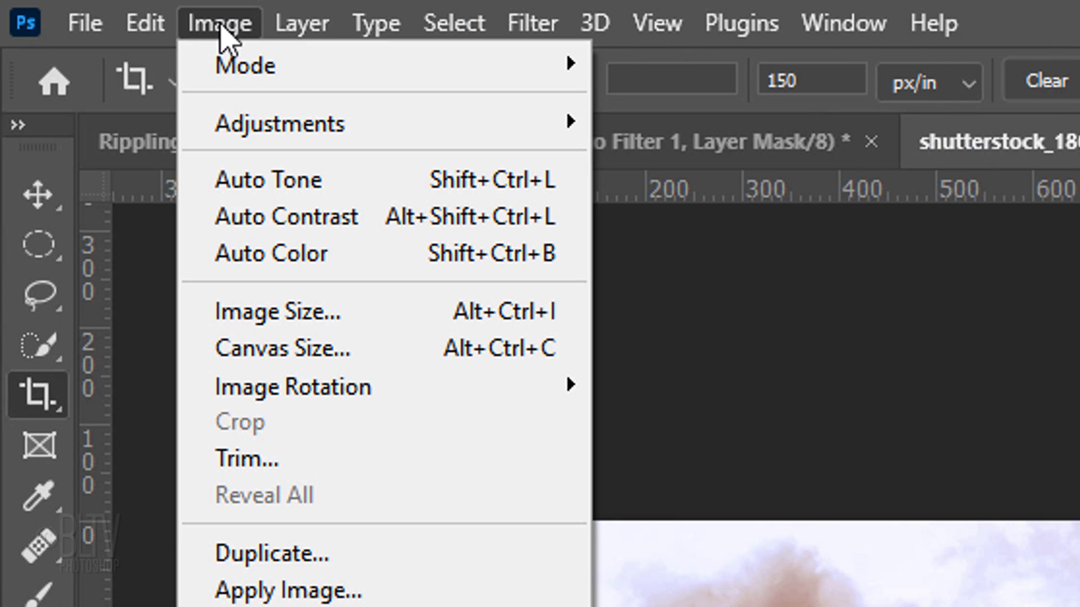
mouse_move(282, 347)
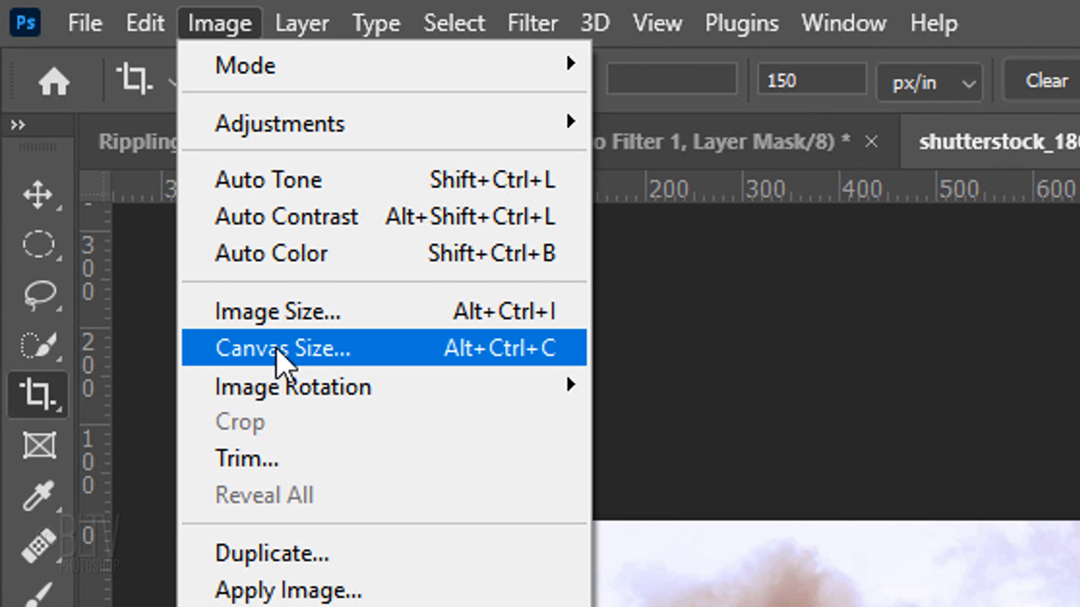
Step: Set the canvas height to 200 percent anchored top-centre in Canvas Size
click(283, 348)
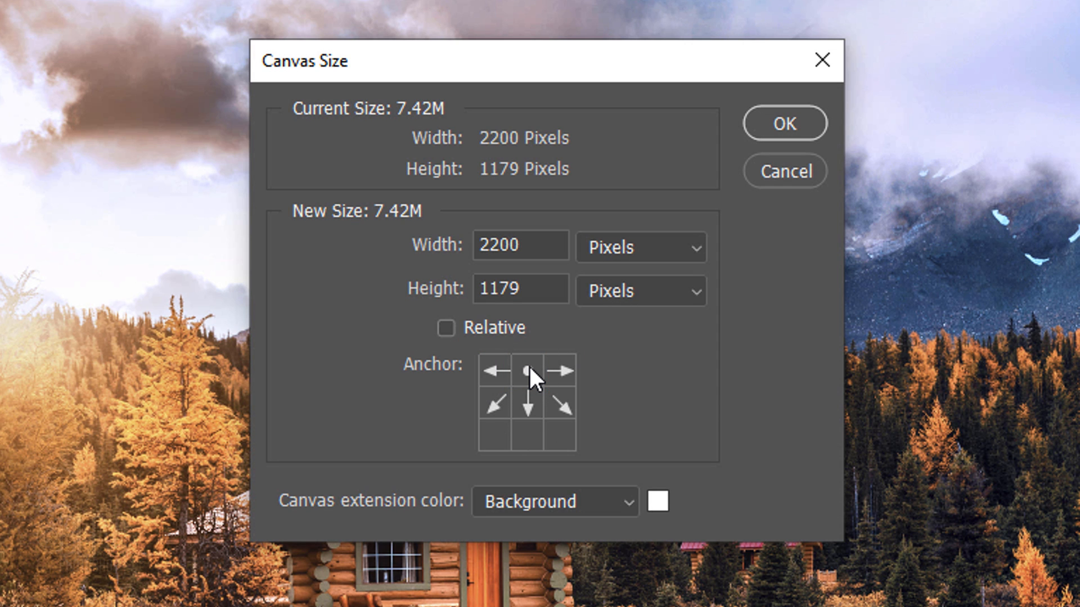
click(639, 246)
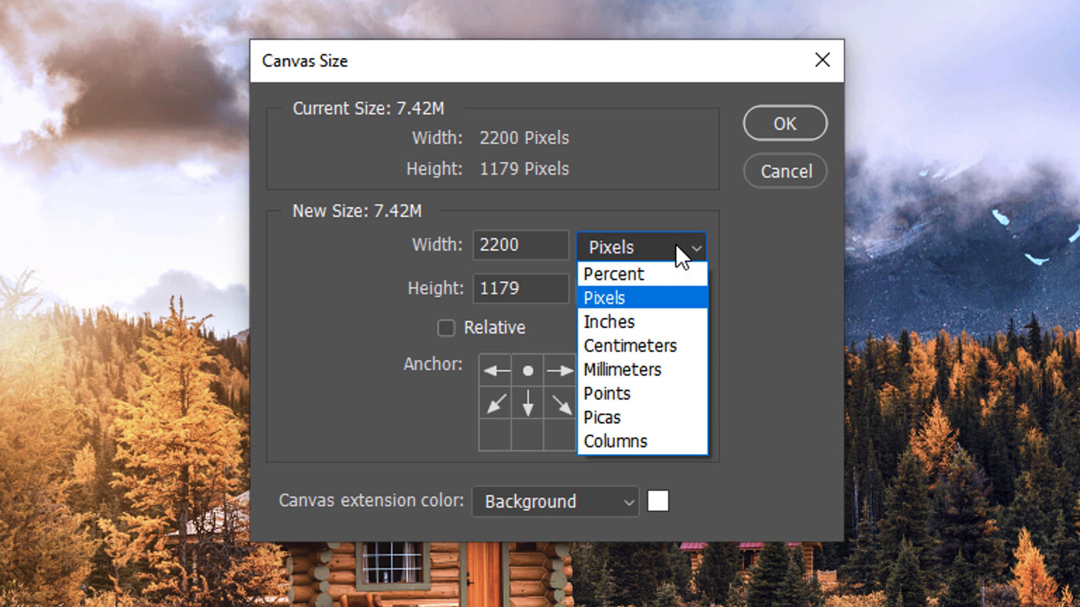
click(612, 273)
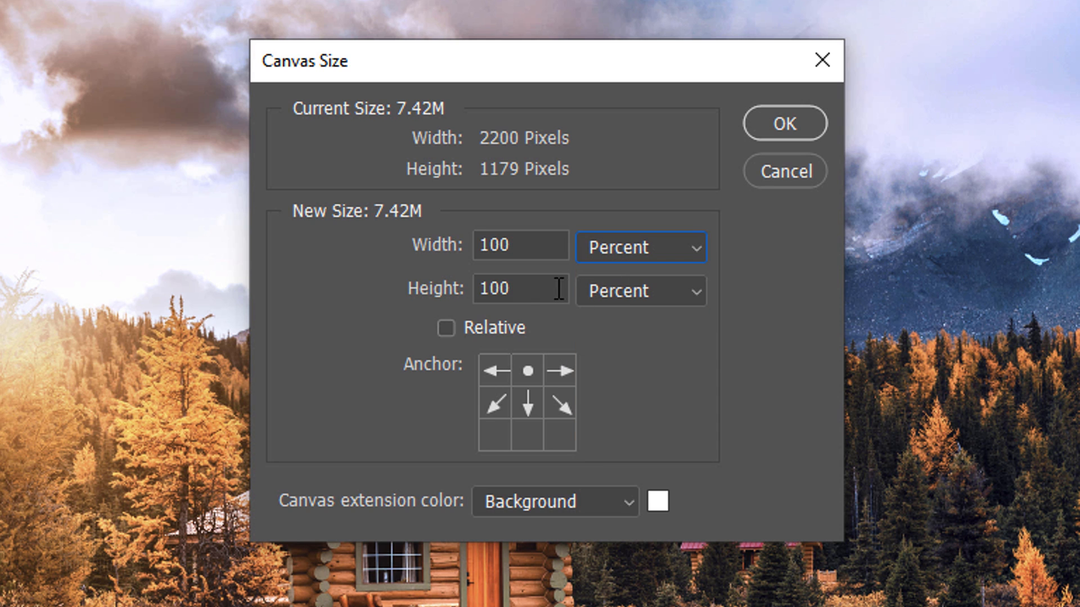
text(20)
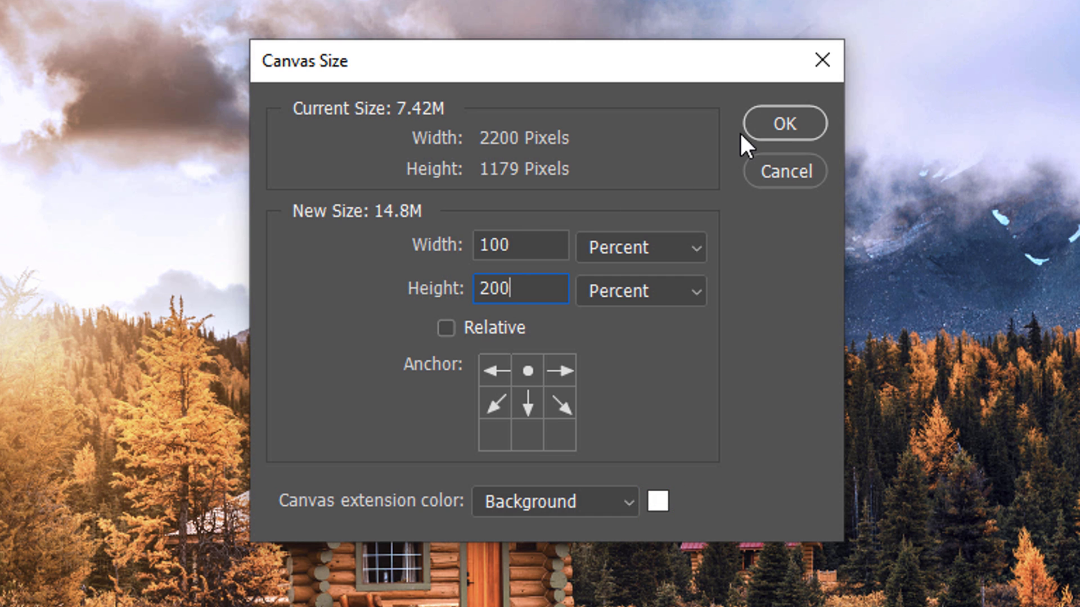
click(783, 124)
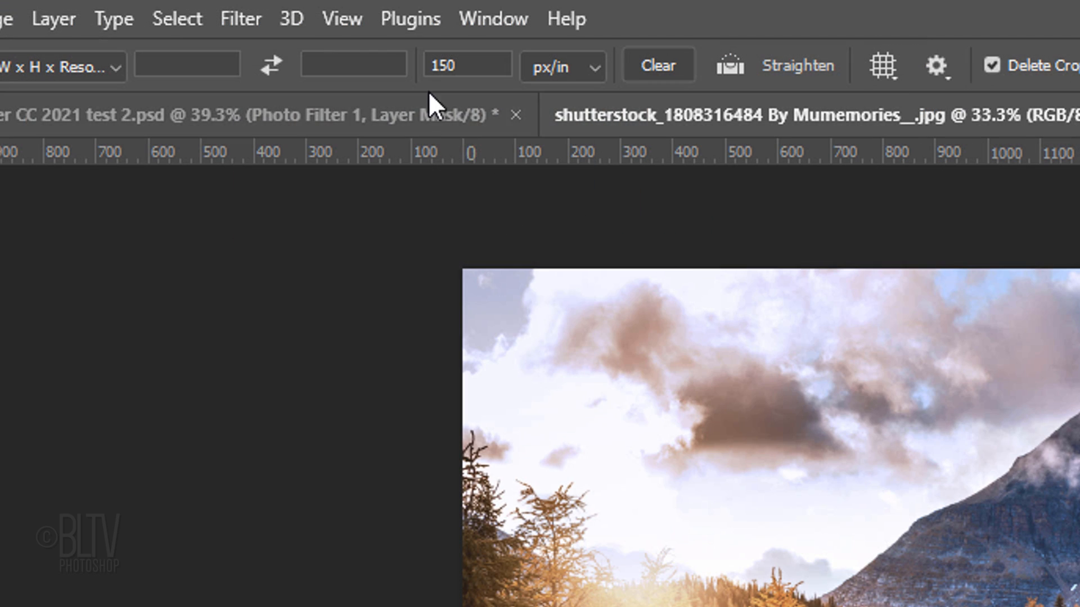
Step: Add a horizontal guide at 50% and marquee-select the photo half above it
click(340, 19)
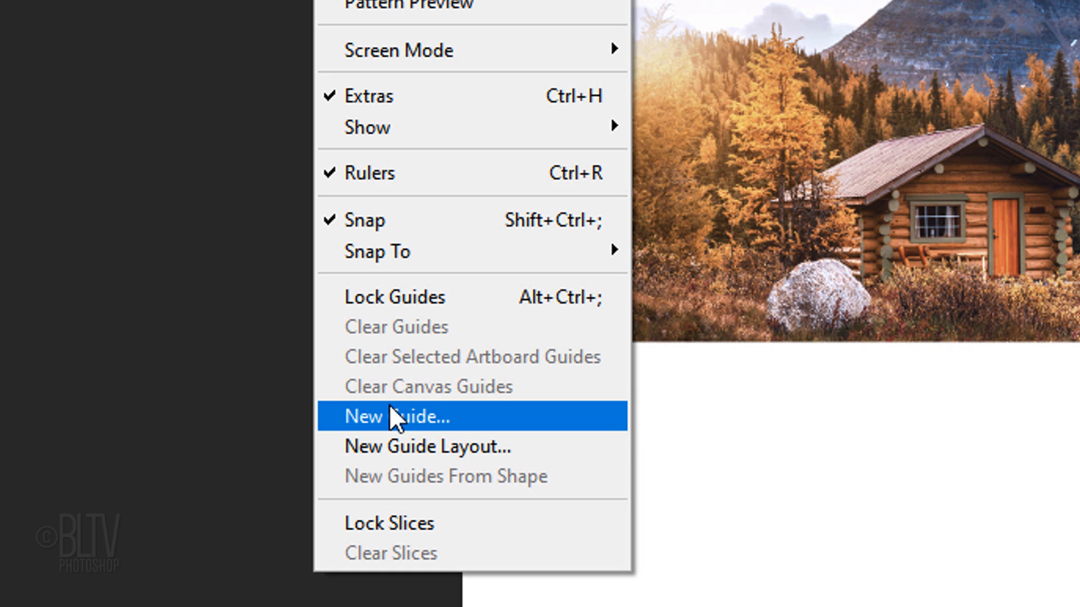
click(400, 416)
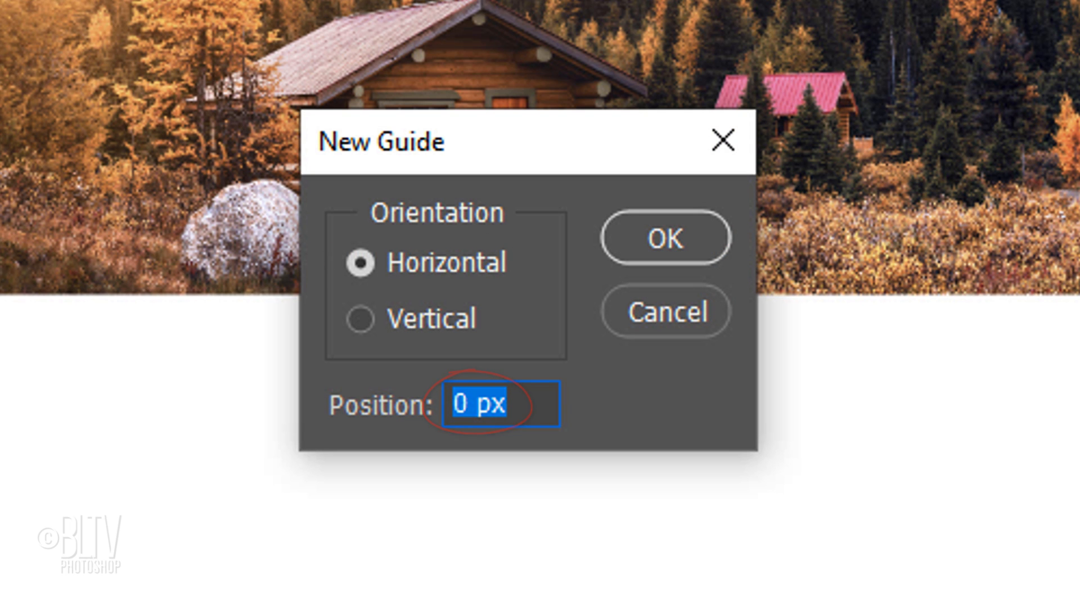
text(50%)
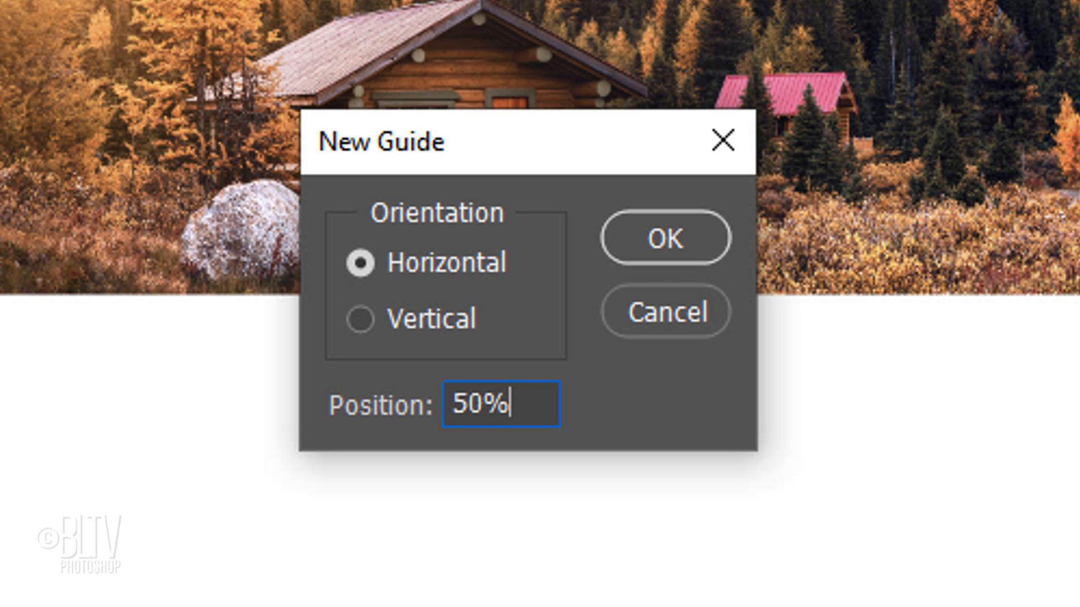
click(661, 238)
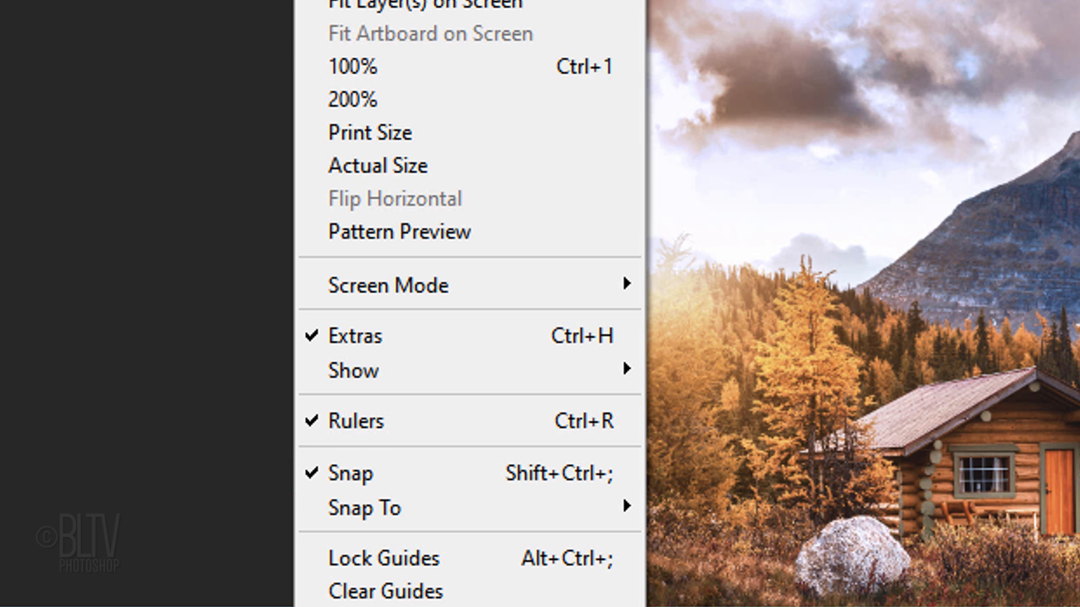
click(32, 271)
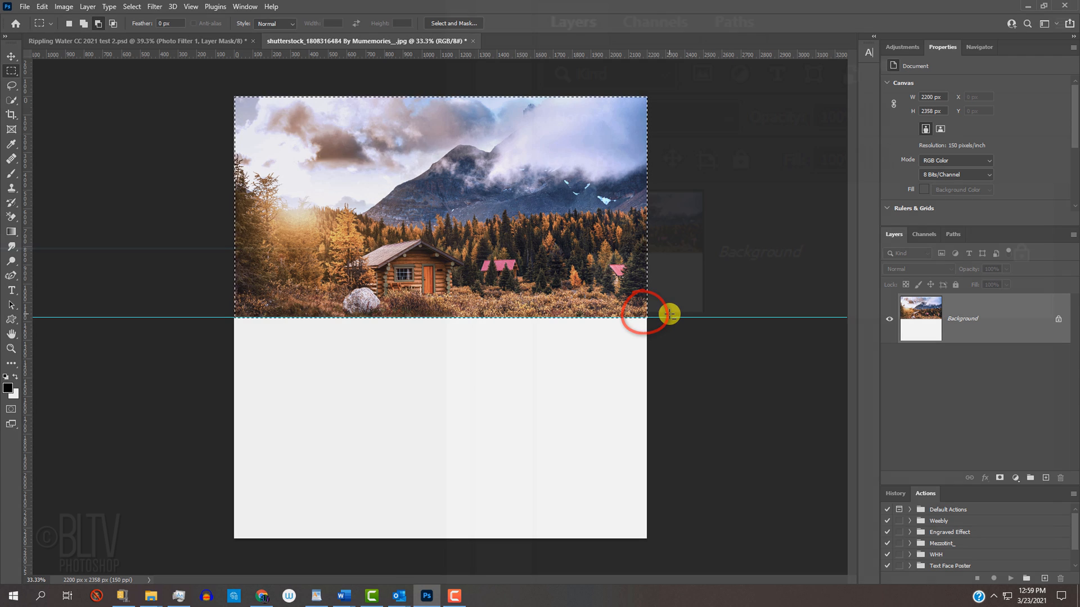
Step: Put the photo on two layers with Ctrl+J and delete the white Background layer
key(ctrl+j)
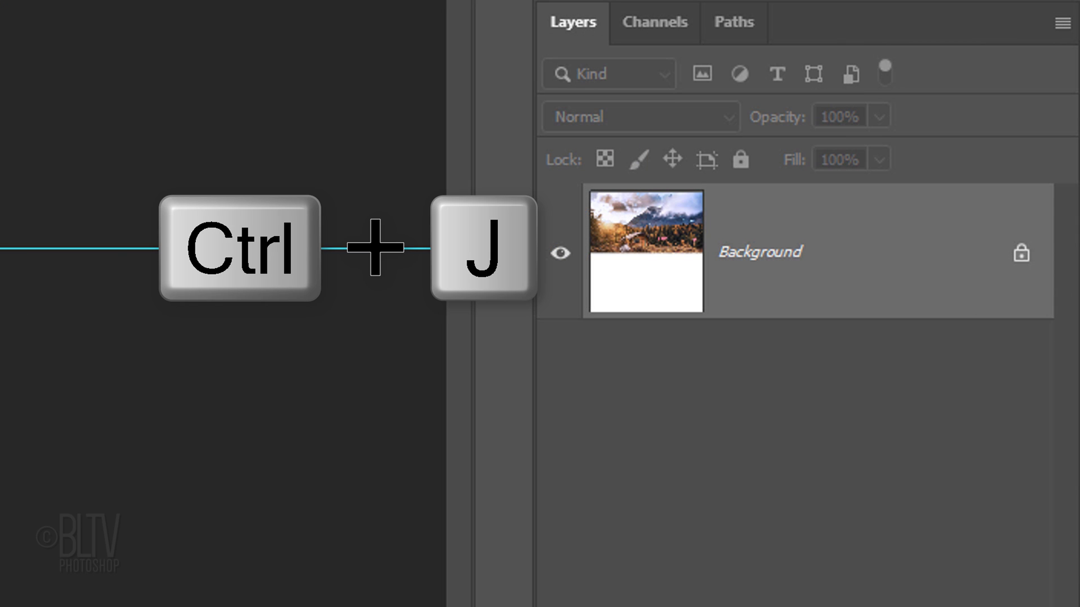
key(ctrl+j)
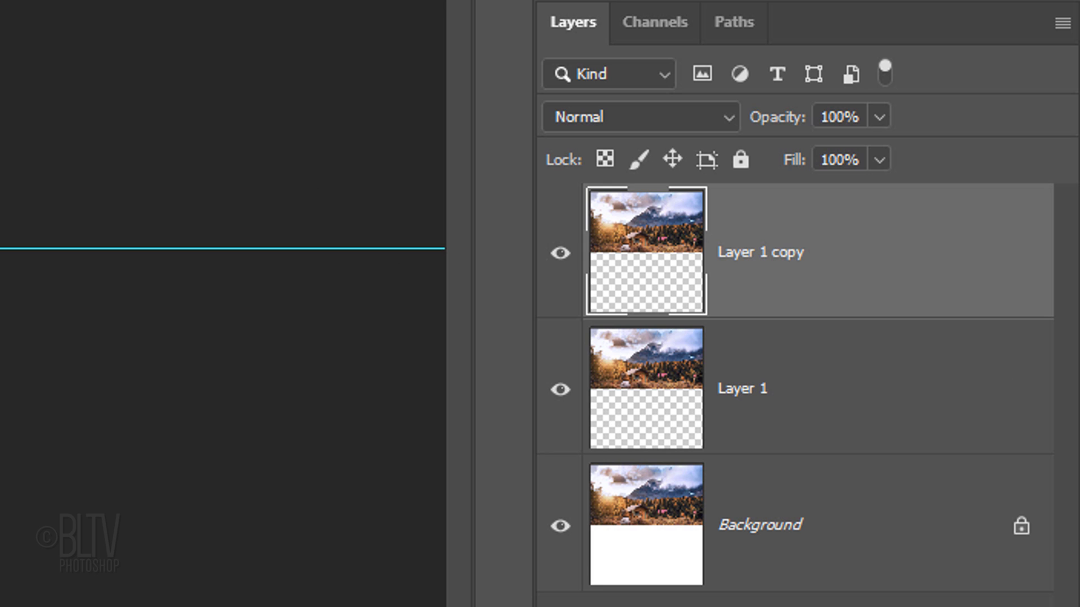
mouse_move(672, 470)
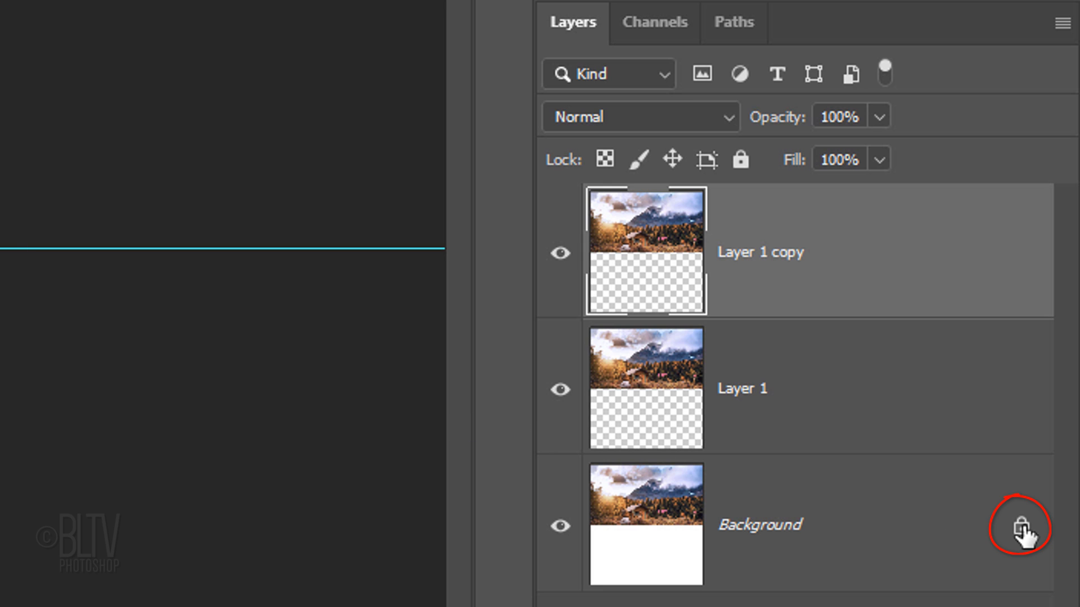
click(1021, 528)
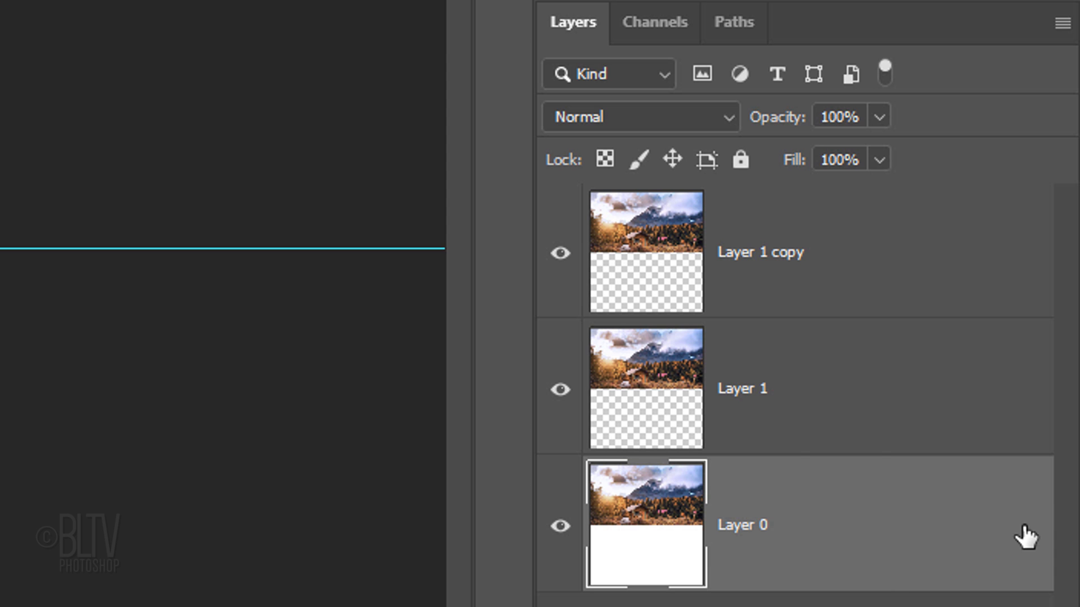
key(Delete)
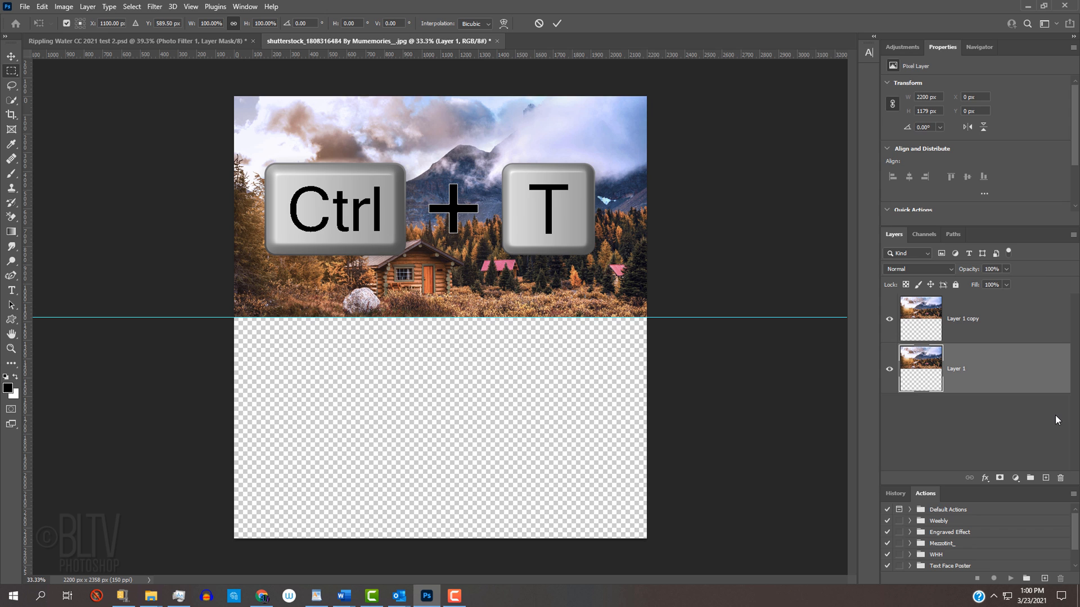
Step: Free-transform Layer 1, flipping it down past the guide into the lower half
key(ctrl+t)
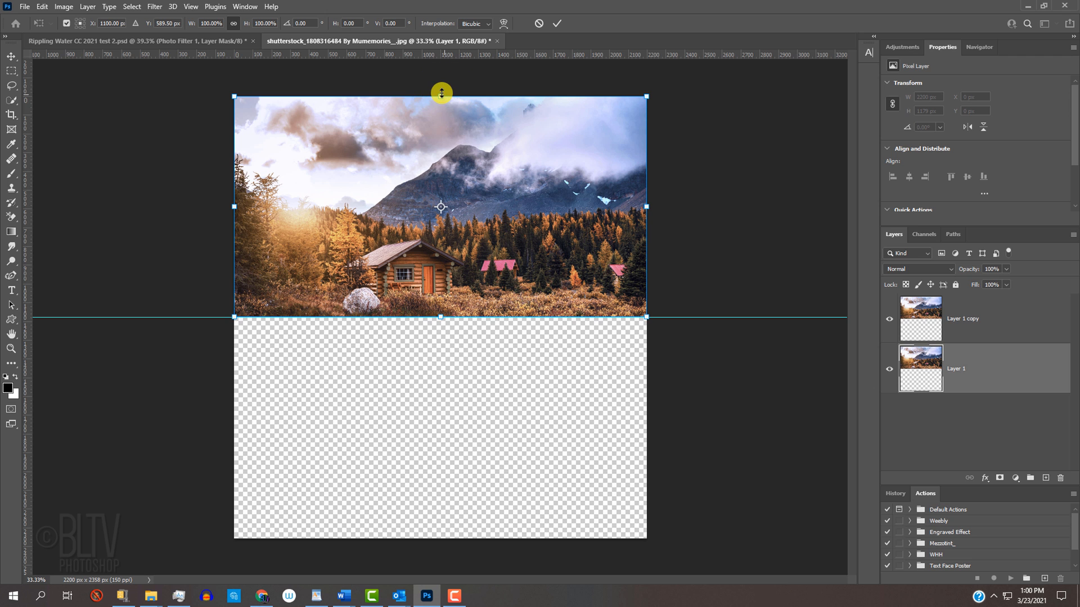
drag(441, 93, 432, 229)
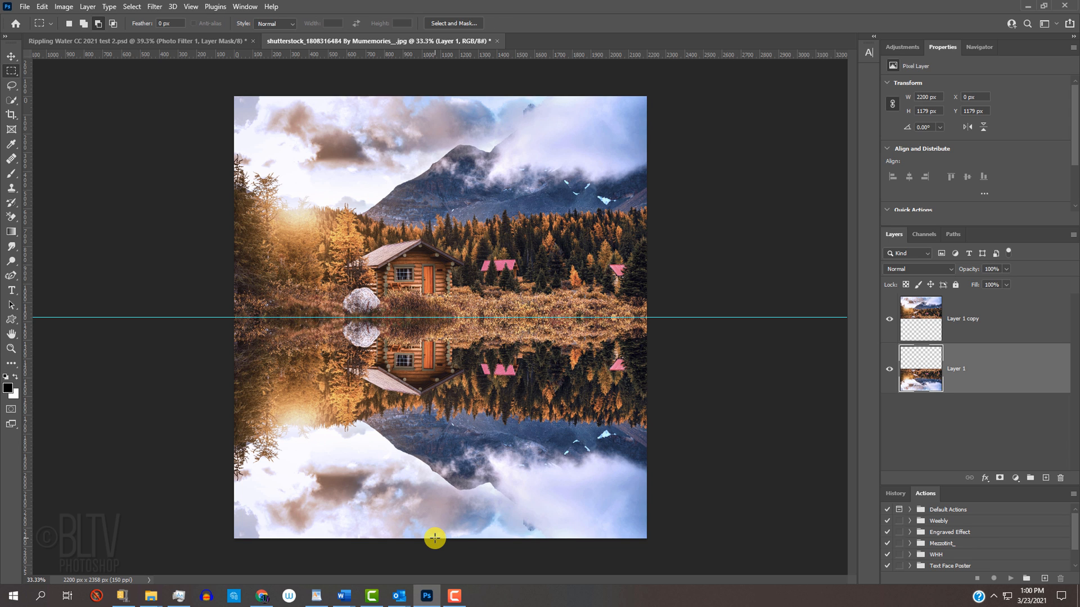
Step: Hide the guide, inspect the reflection seam at actual size, then fit the image on screen
key(ctrl+h)
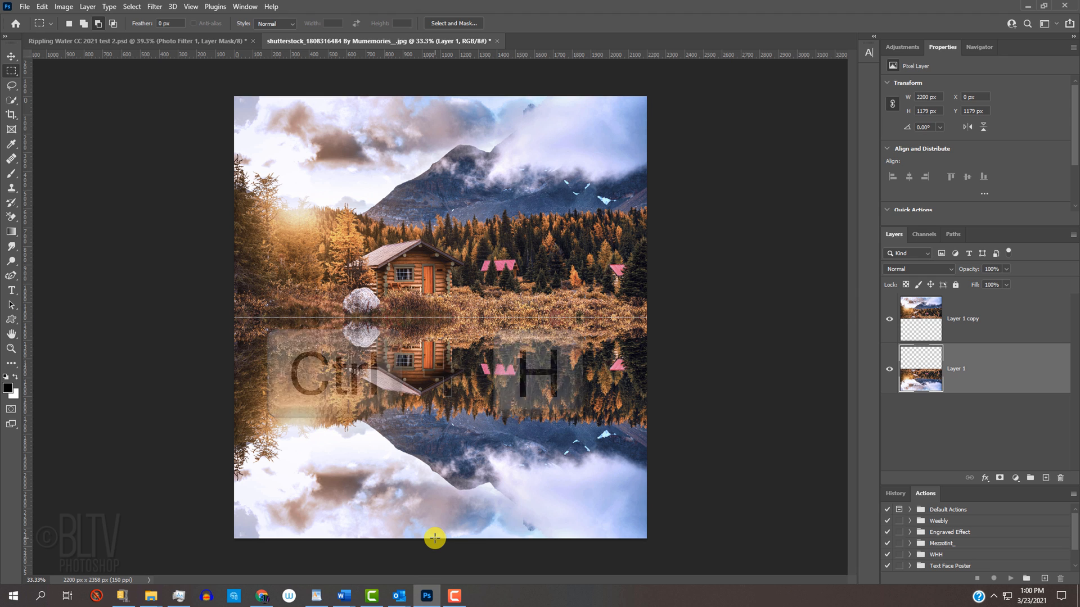
key(ctrl+h)
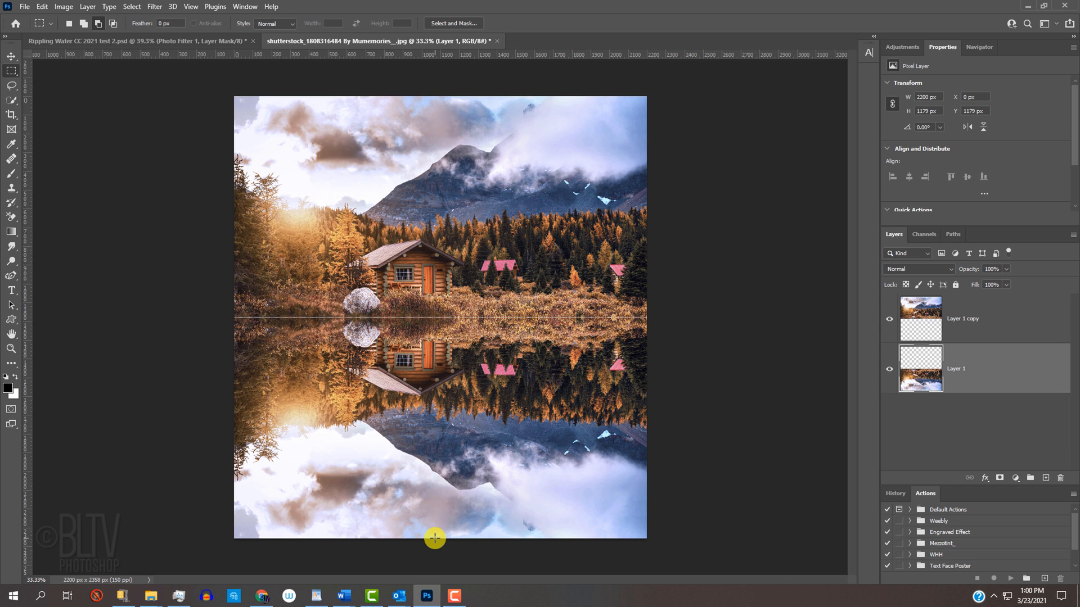
key(ctrl+1)
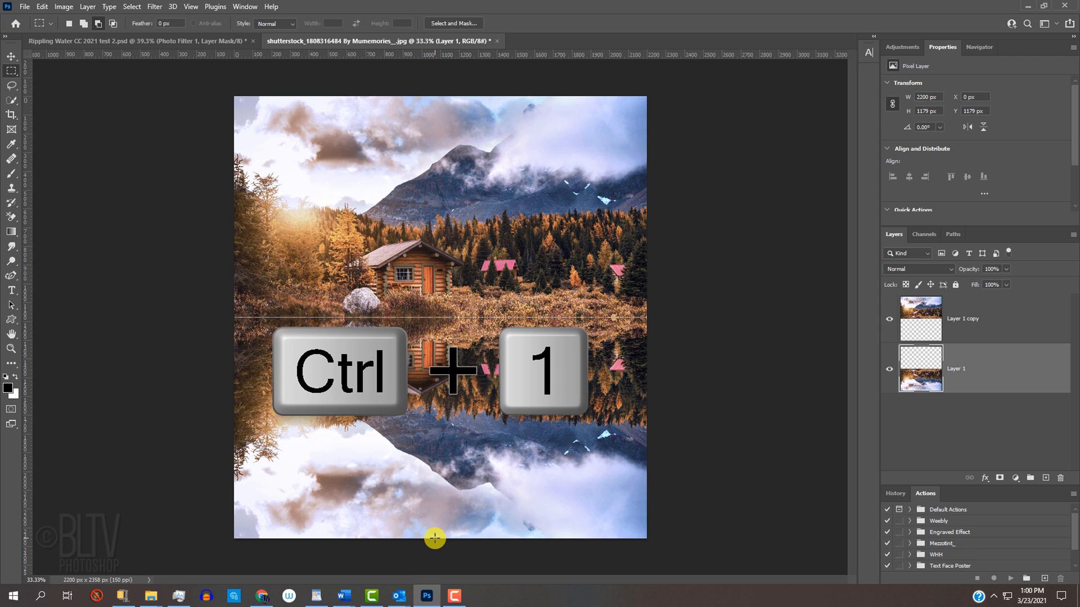
key(ctrl+1)
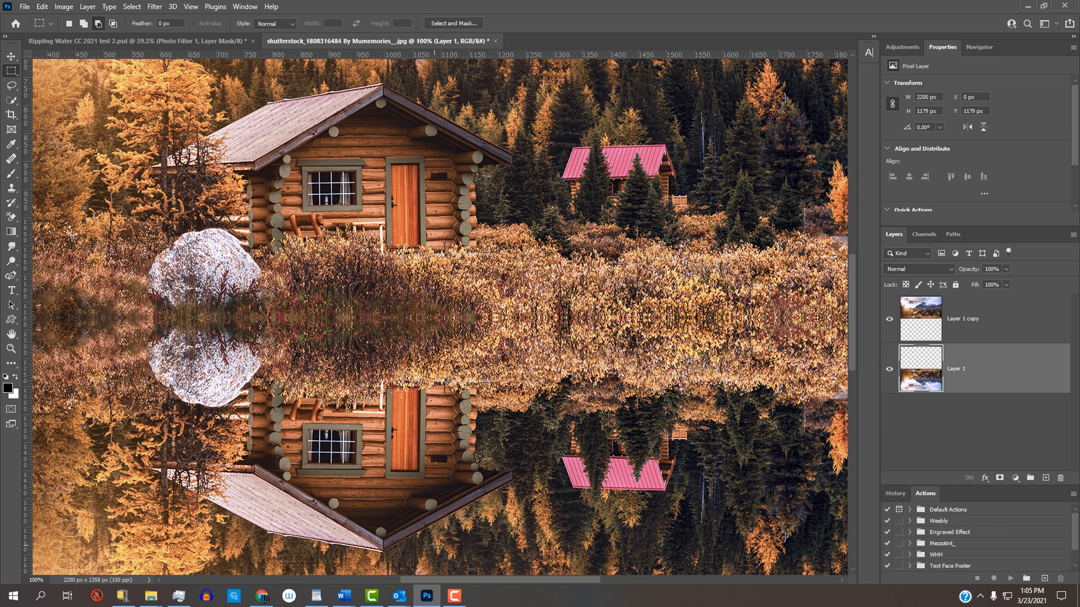
key(ctrl+0)
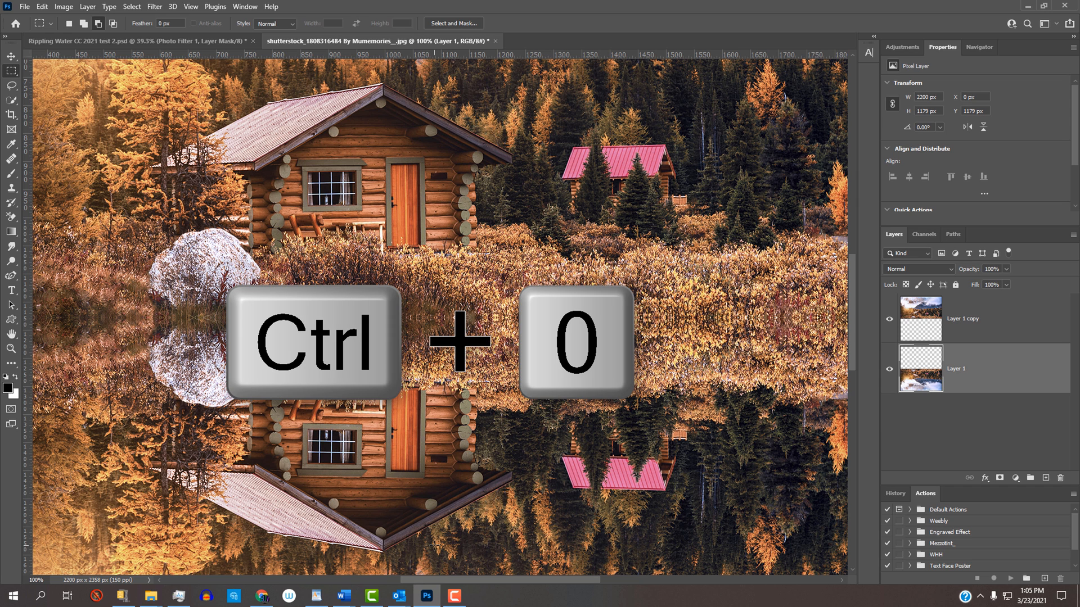
key(ctrl+0)
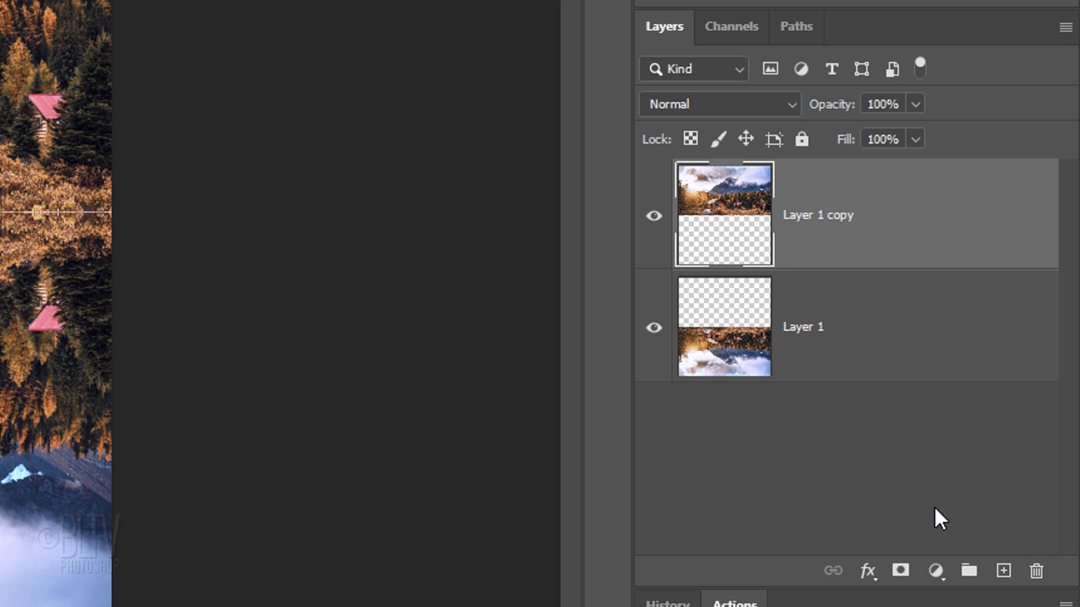
Step: Add a new layer, reset colours to black and white, and fill it with rendered clouds
click(1002, 571)
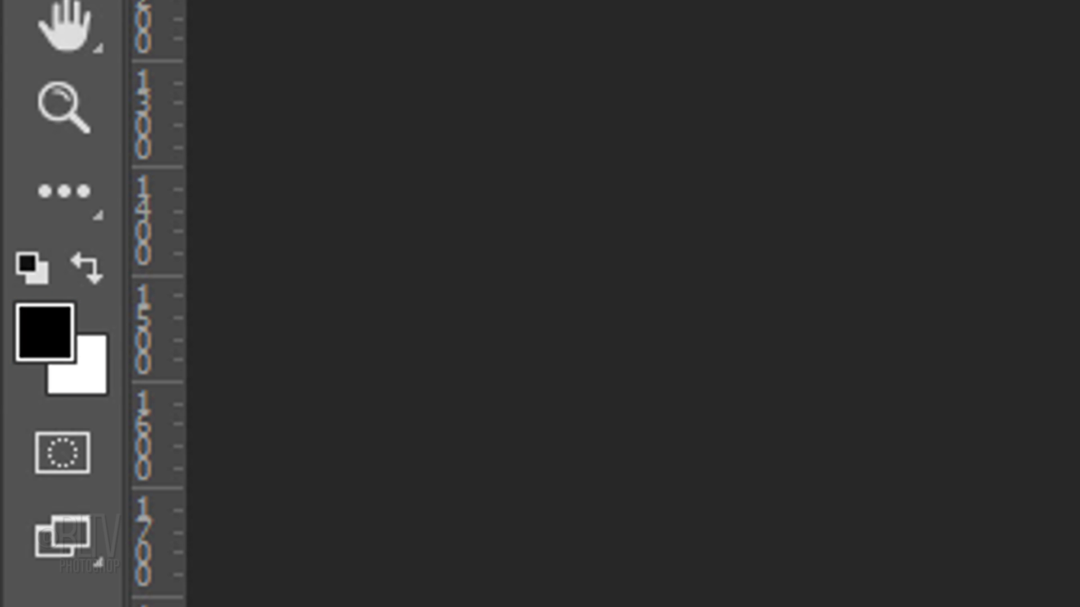
key(d)
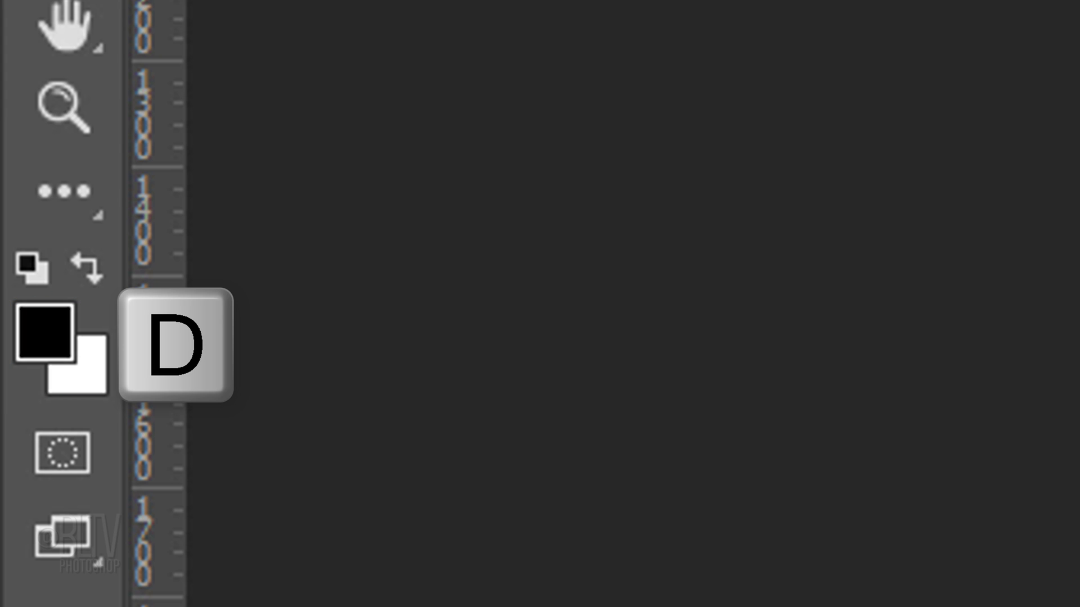
key(d)
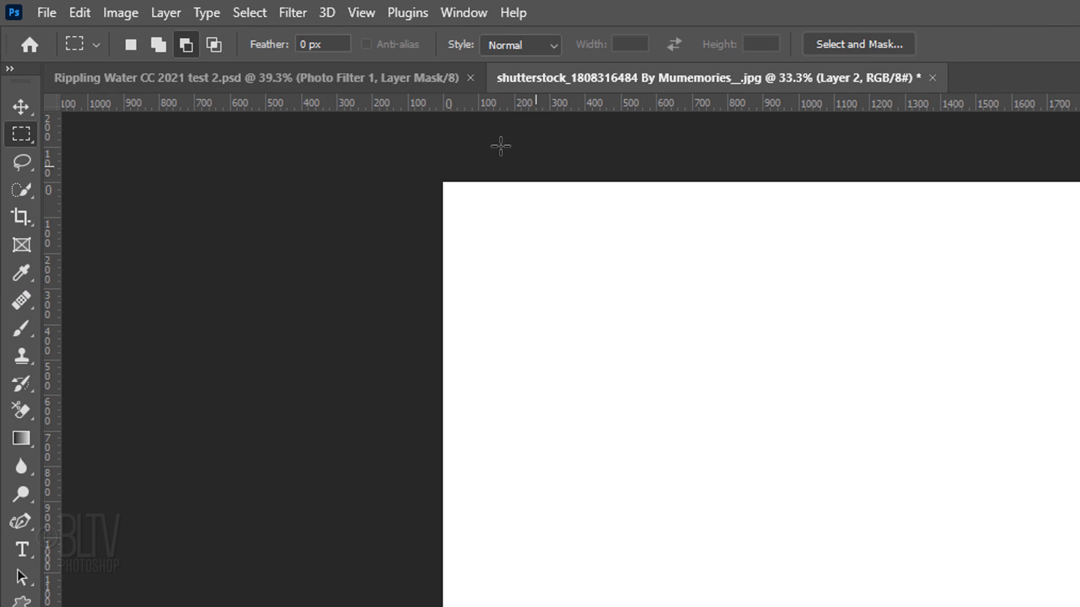
click(292, 12)
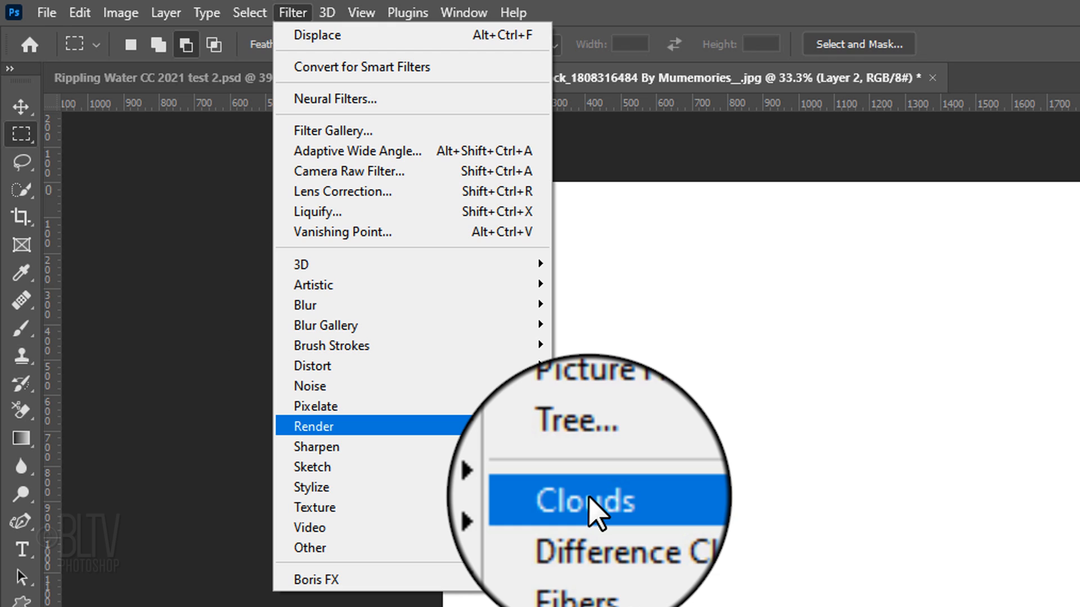
click(582, 500)
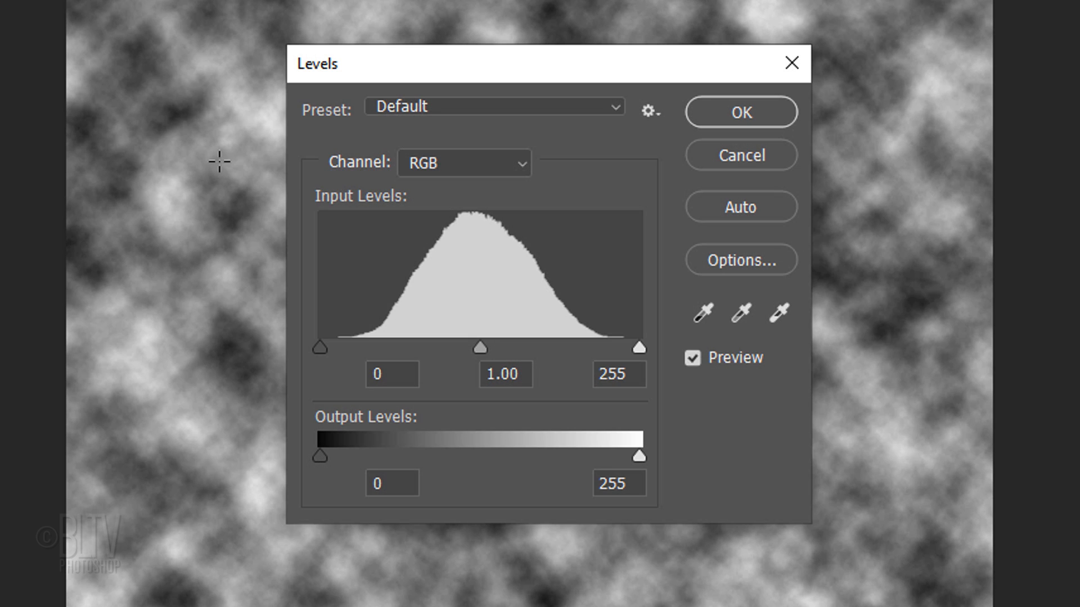
Step: Brighten the cloud layer's midtones to a gamma of 2 with Levels
click(505, 373)
text(2)
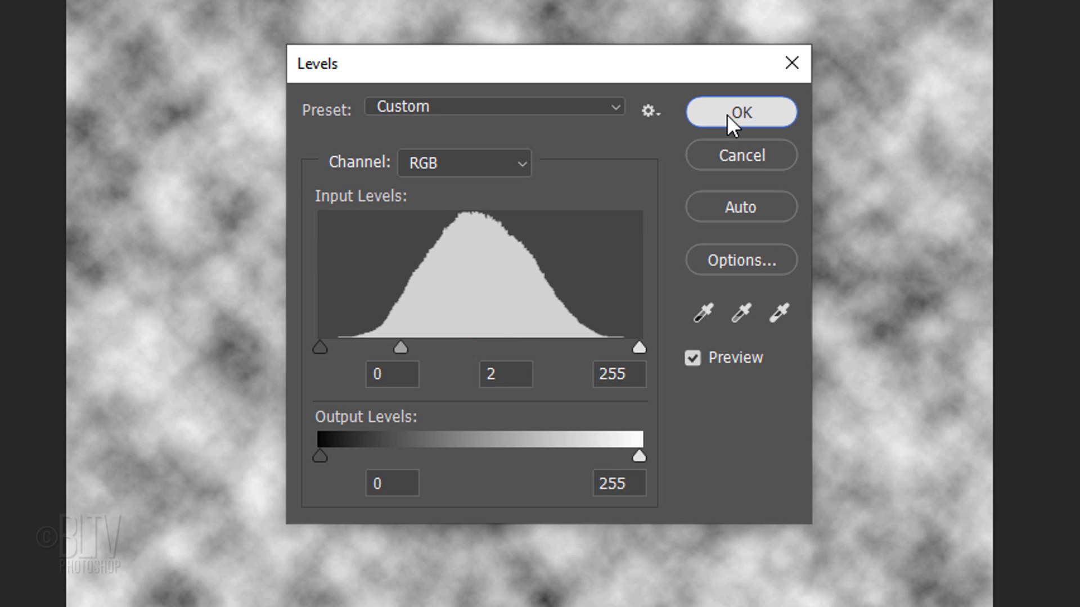
click(740, 112)
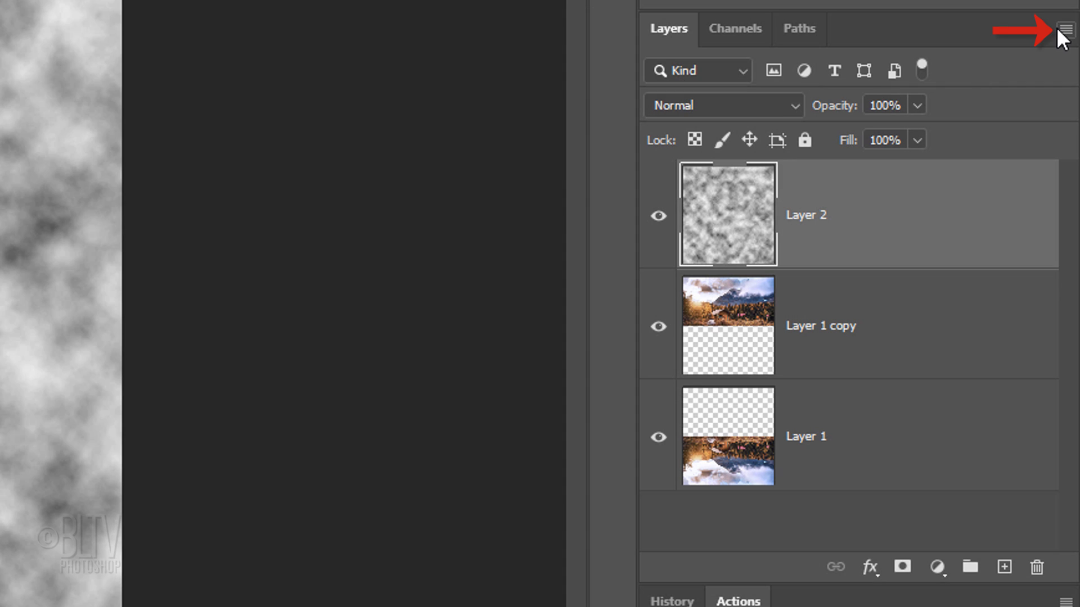
Step: Convert the cloud layer to a smart object and apply a 200-degree Twirl
click(1066, 27)
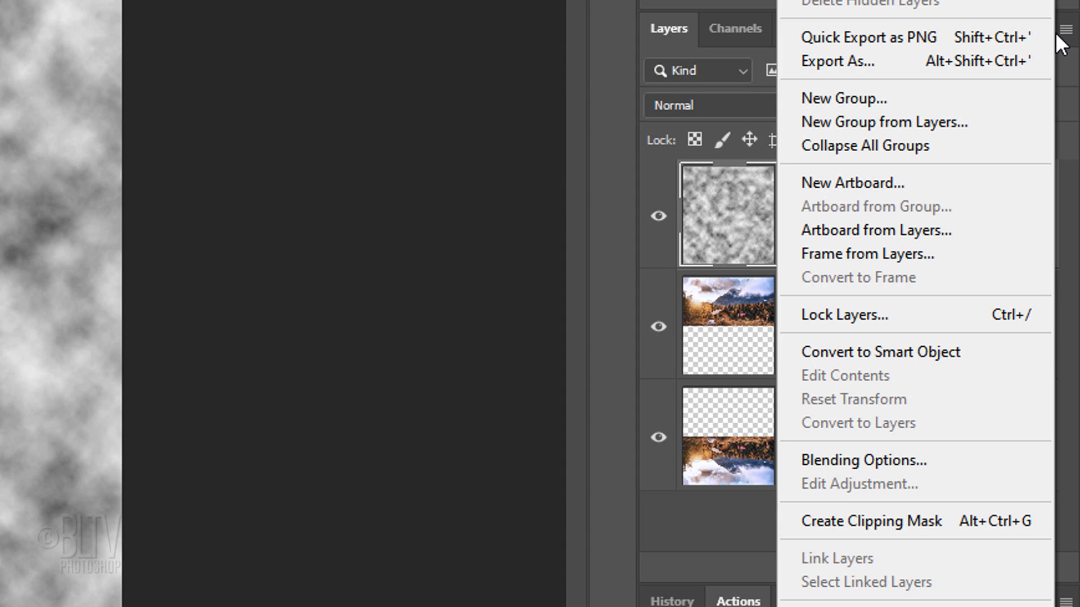
mouse_move(860, 352)
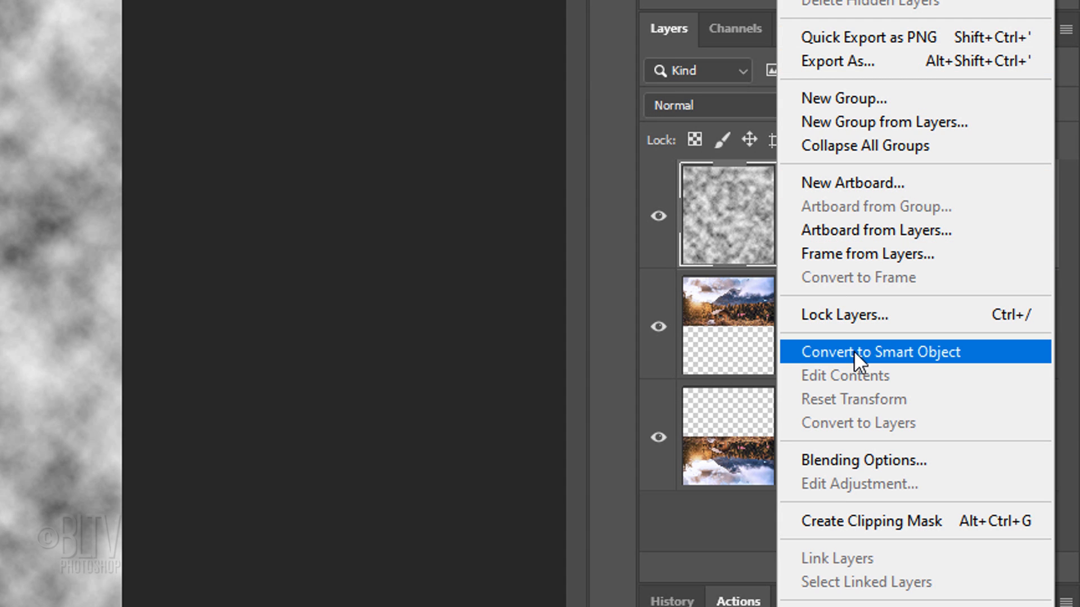
click(880, 351)
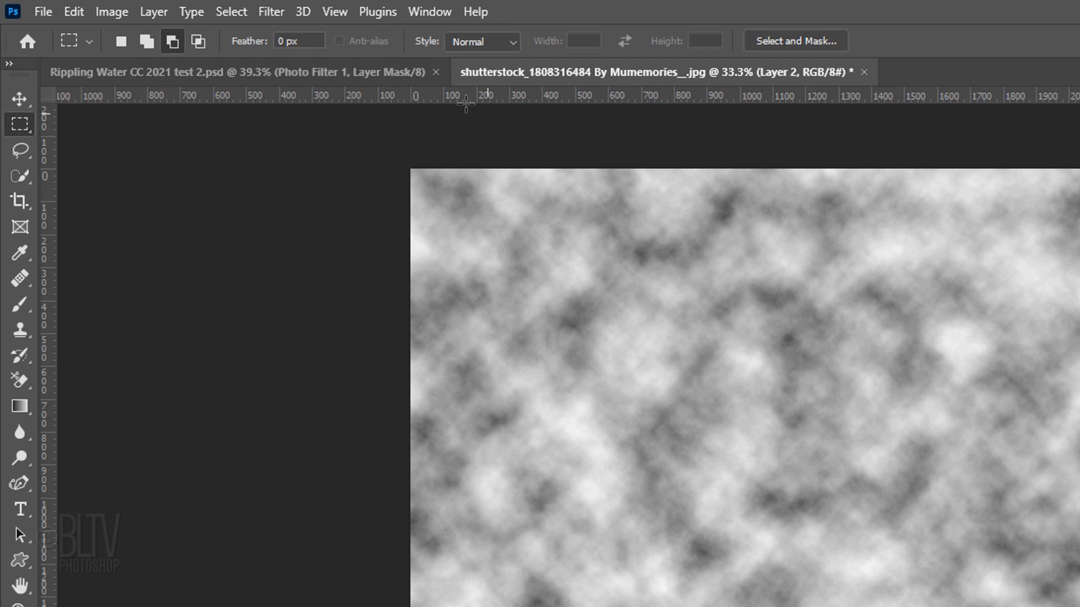
click(270, 11)
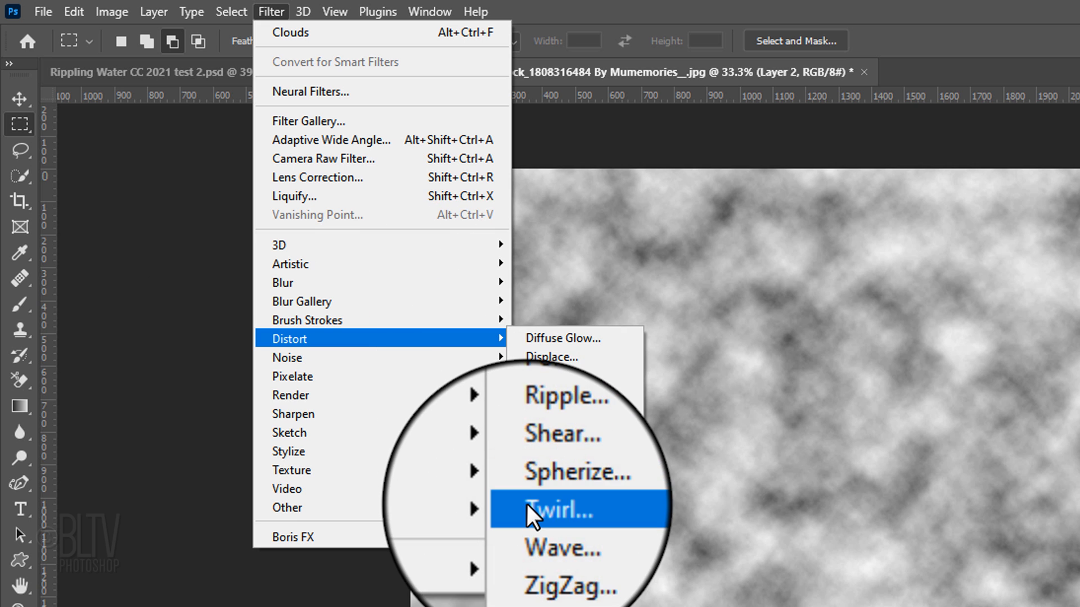
click(564, 510)
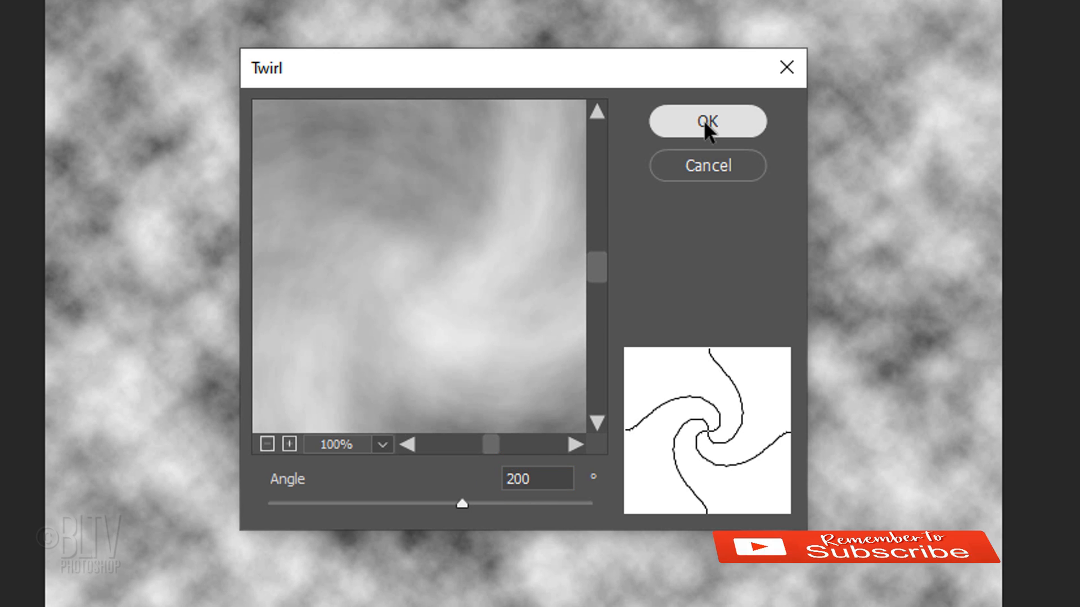
click(706, 121)
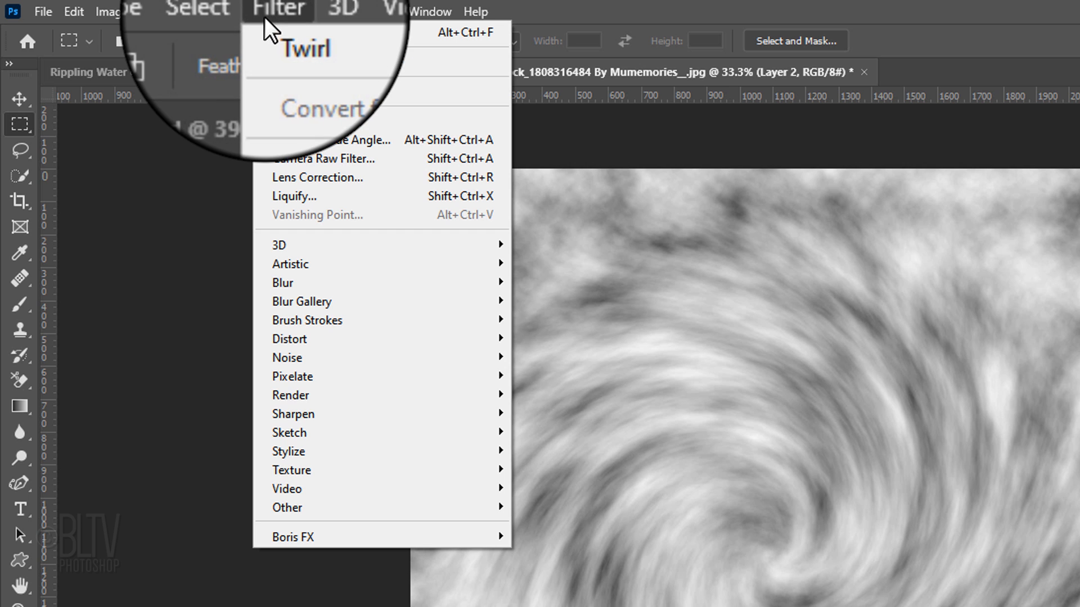
mouse_move(289, 338)
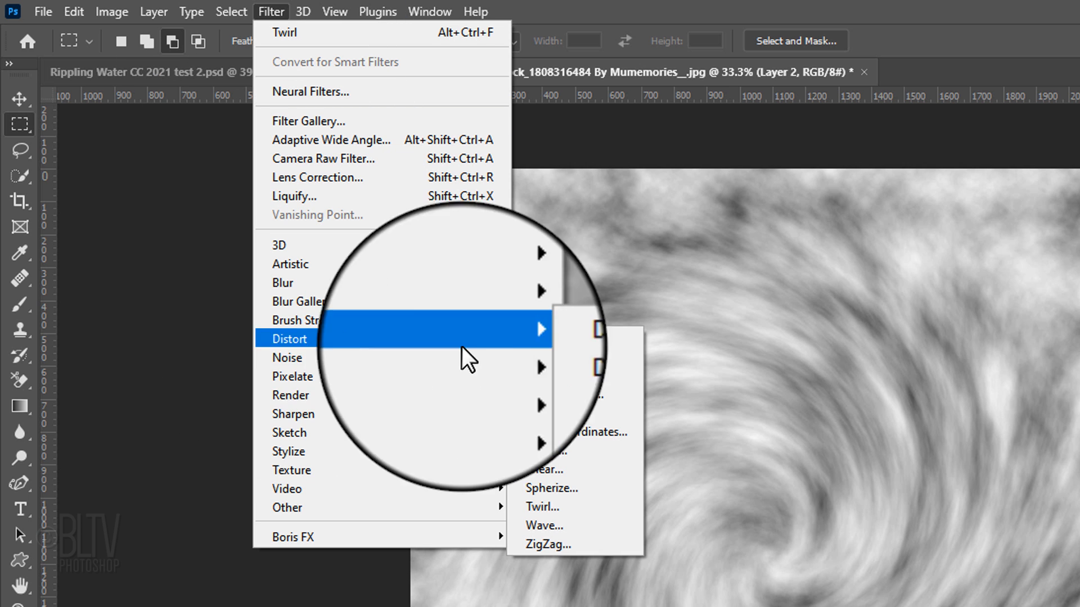
Step: Add ZigZag and Gaussian Blur, then squash the ripple layer into the lower half
click(548, 544)
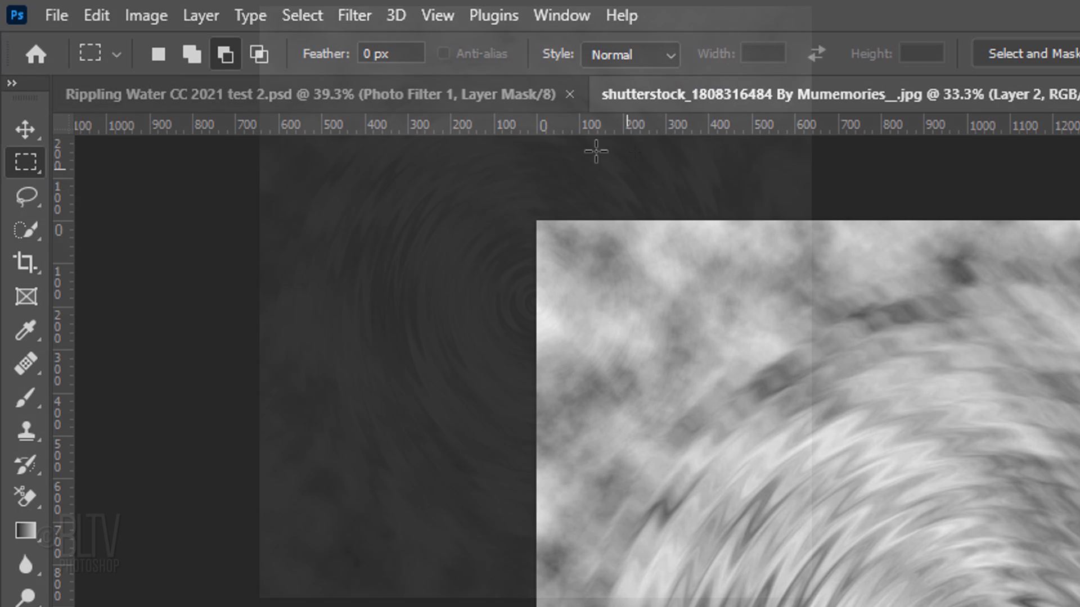
click(353, 15)
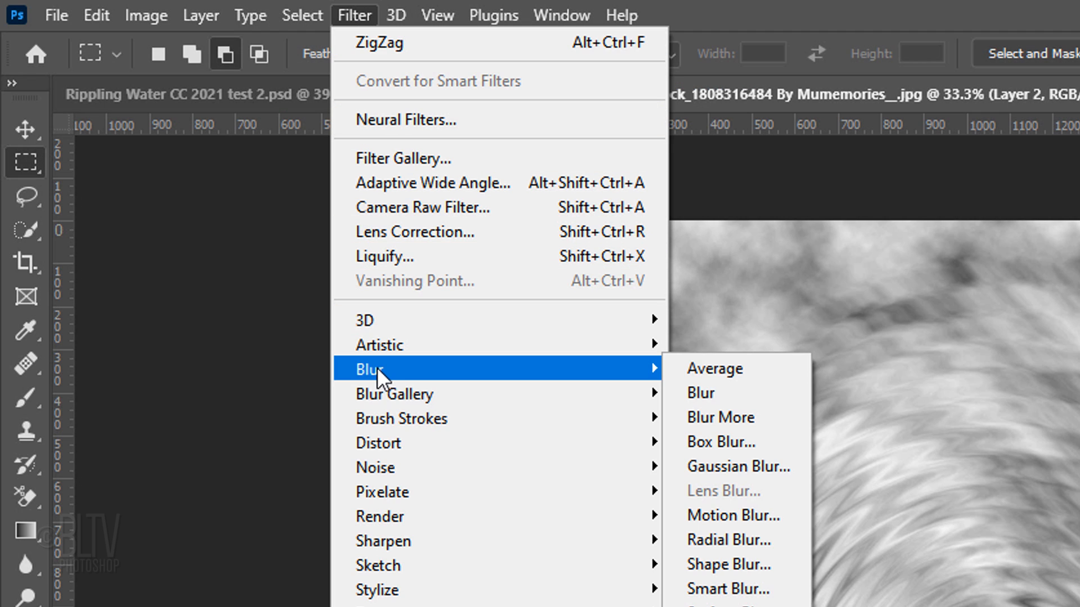
mouse_move(737, 466)
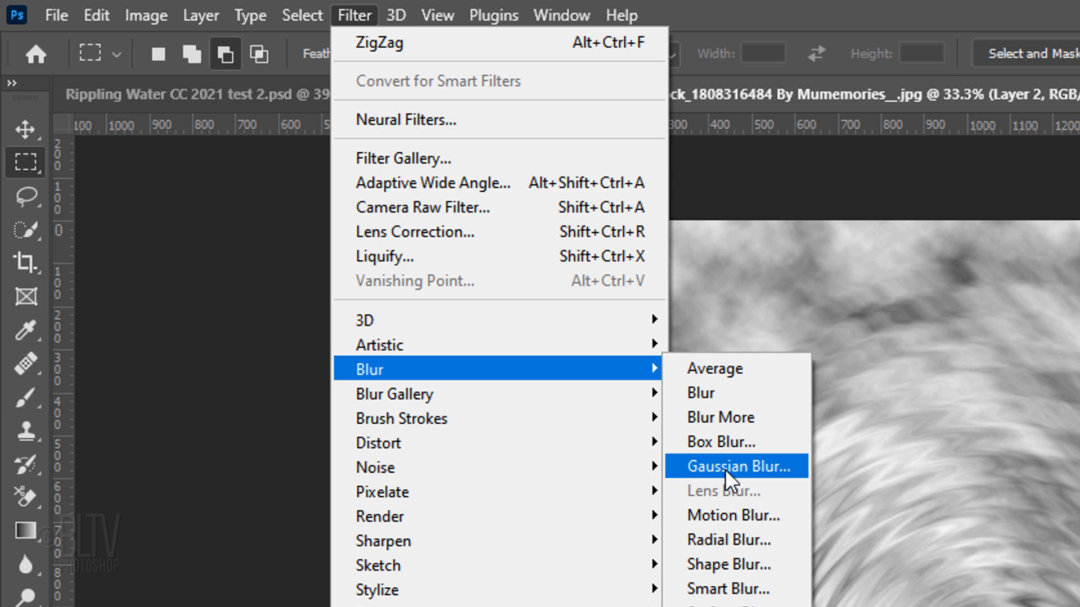
click(736, 465)
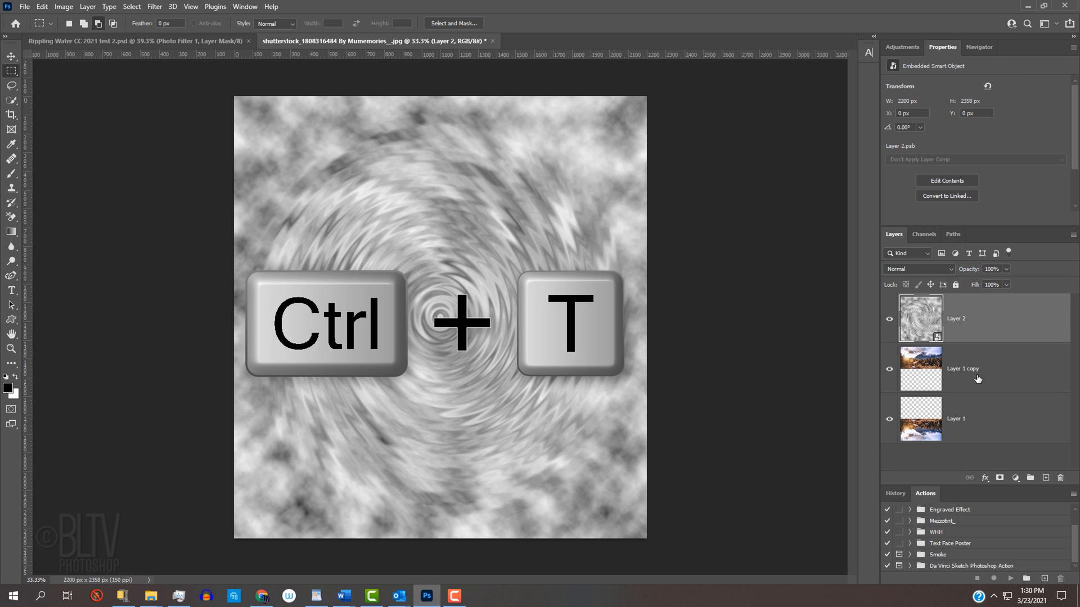
key(ctrl+t)
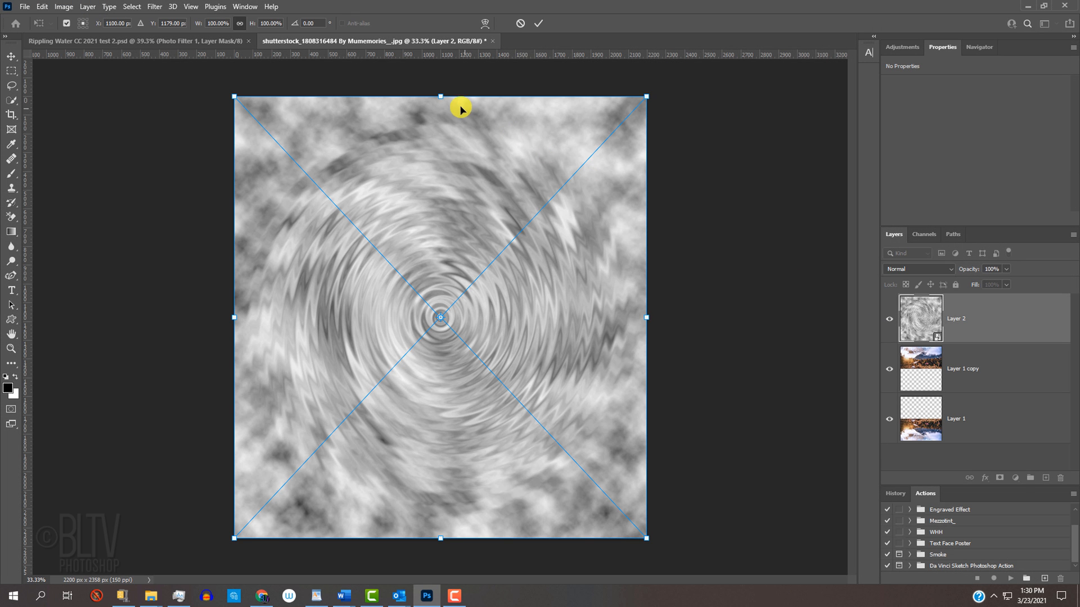
mouse_move(441, 95)
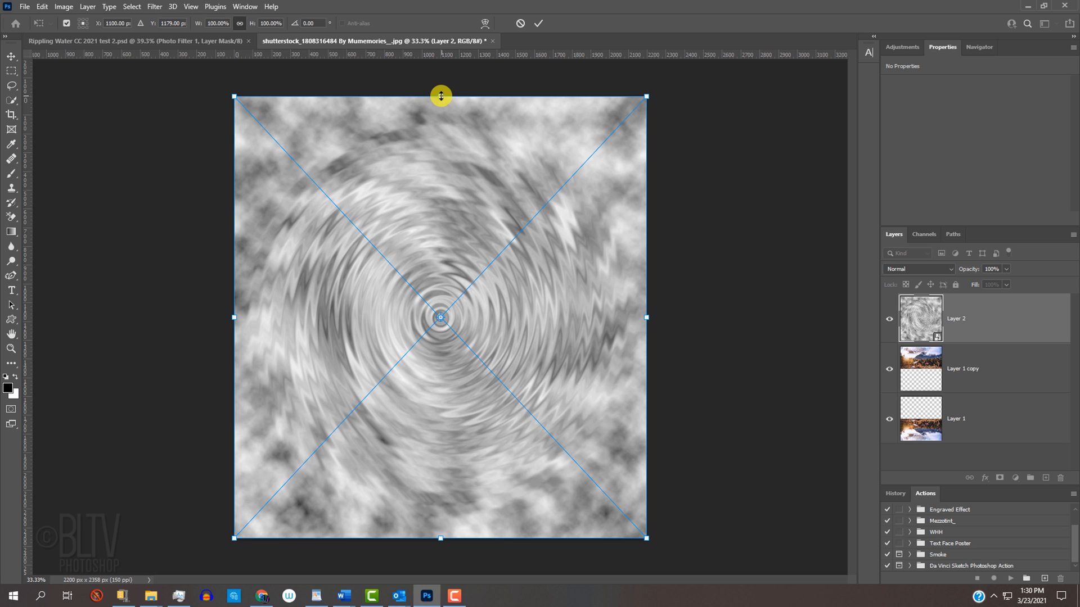
drag(440, 95, 440, 145)
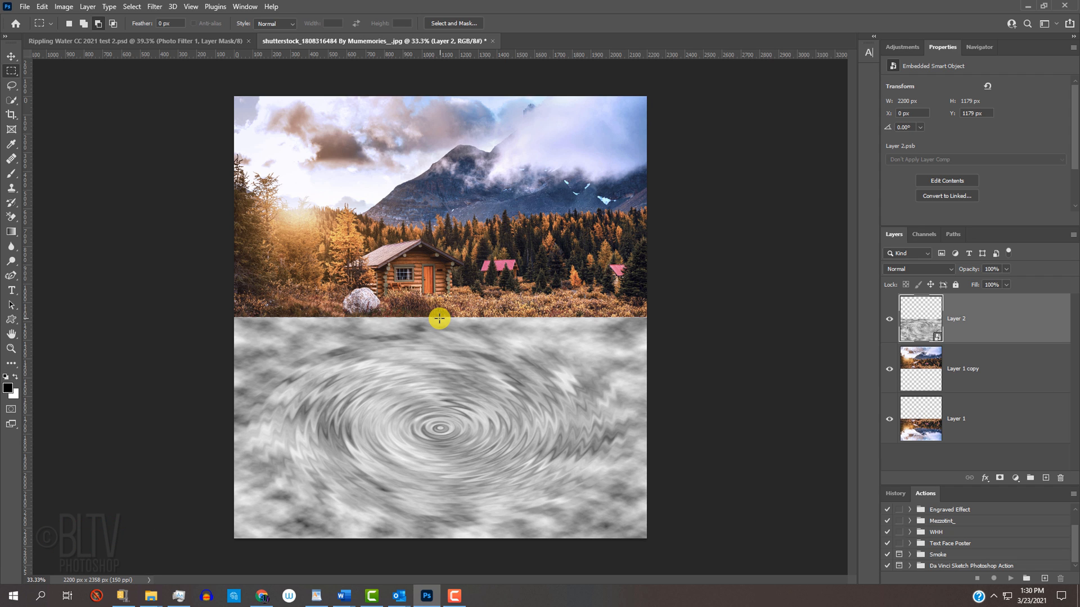
Step: Free-transform the ripple layer, pulling both bottom corners far outside the canvas
key(ctrl+-)
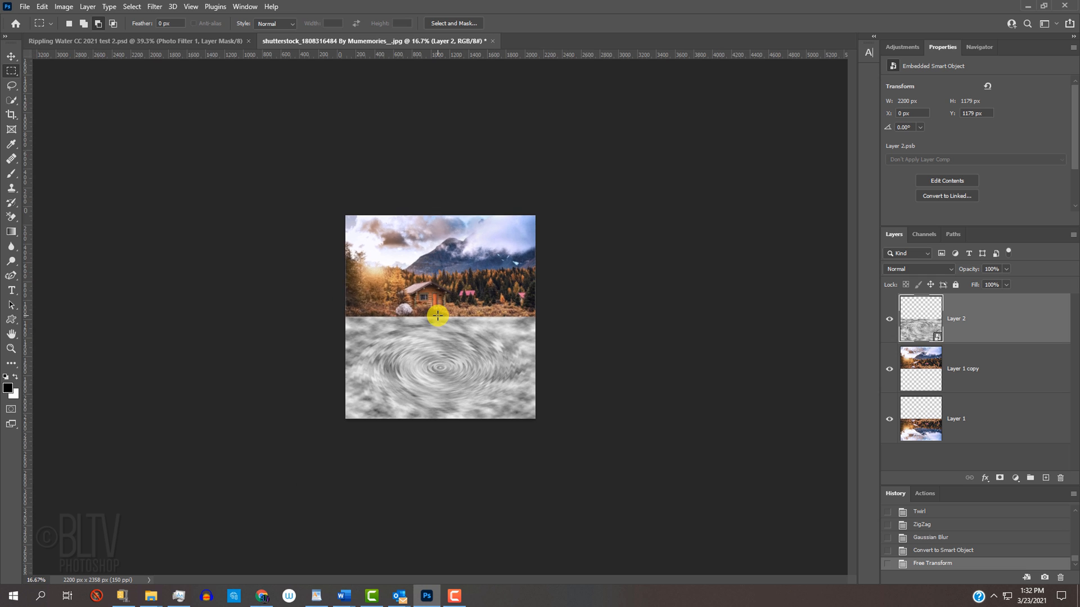
key(ctrl+t)
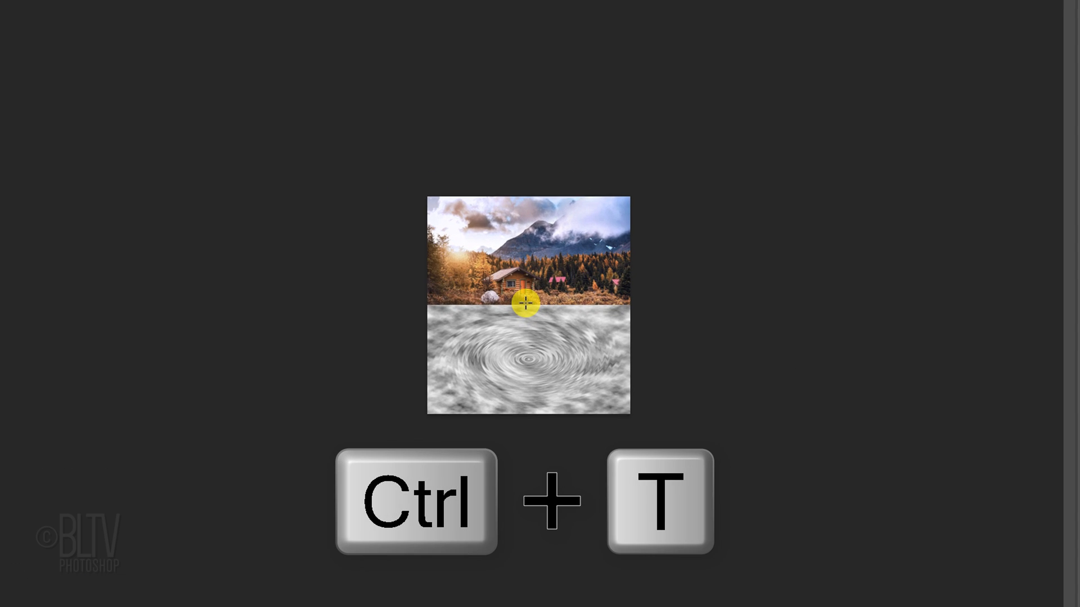
key(ctrl+t)
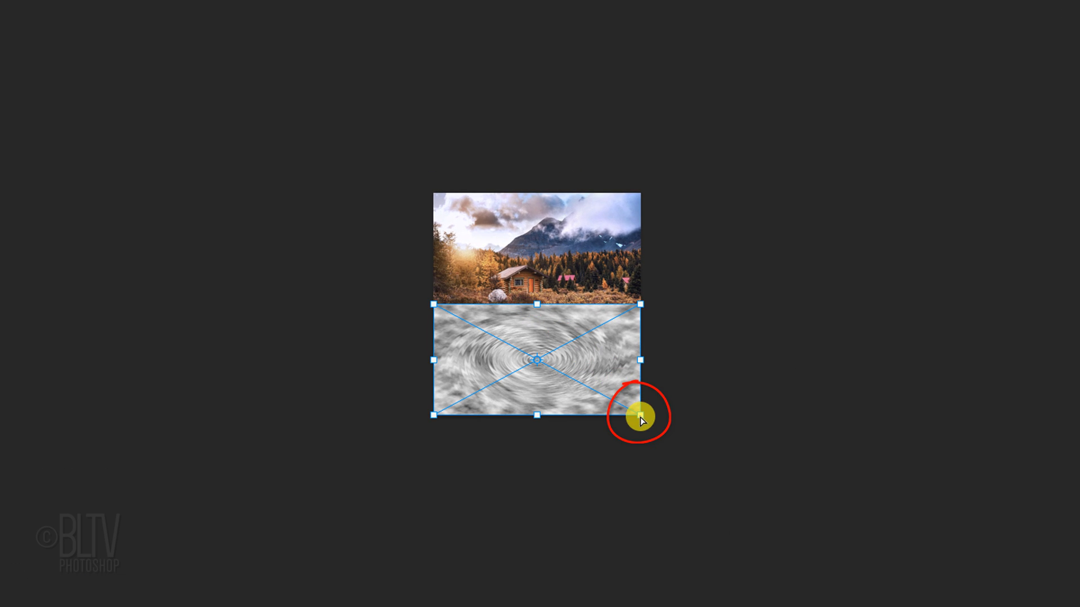
key(alt+ctrl+shift)
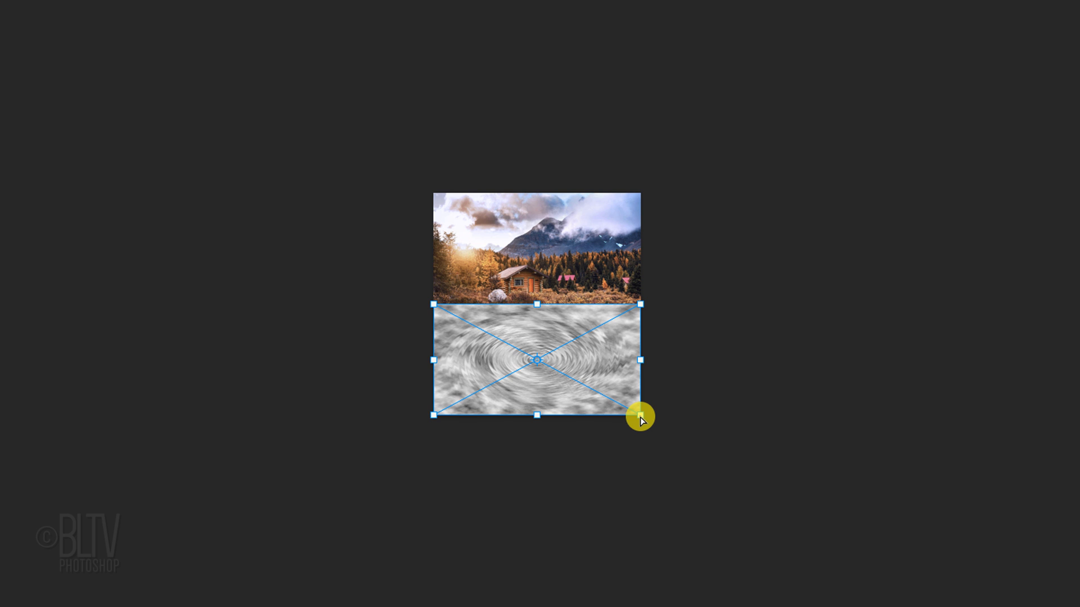
drag(639, 421, 952, 415)
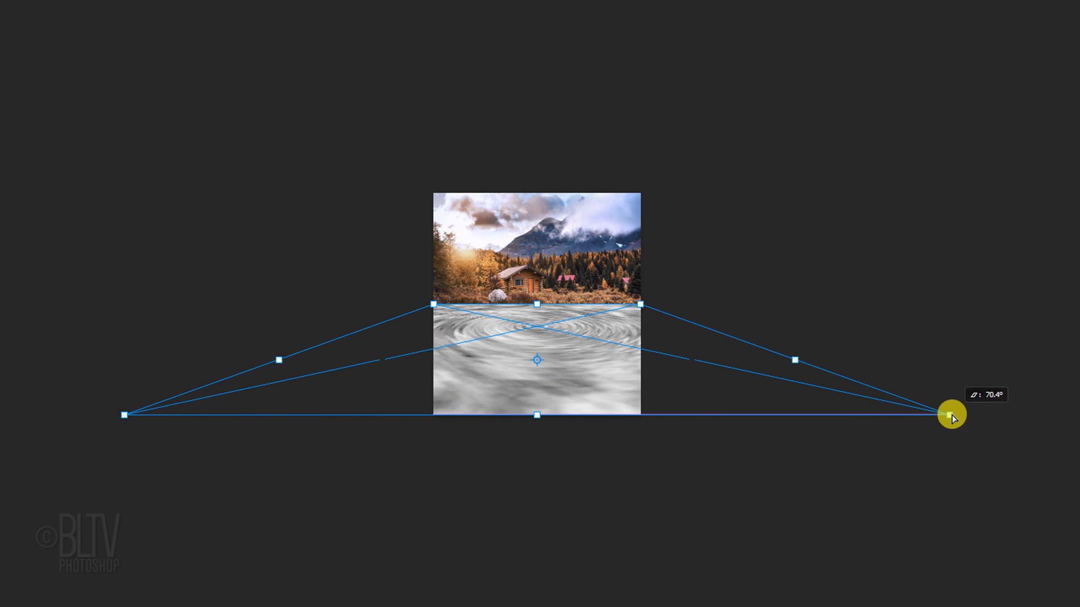
drag(951, 416, 799, 422)
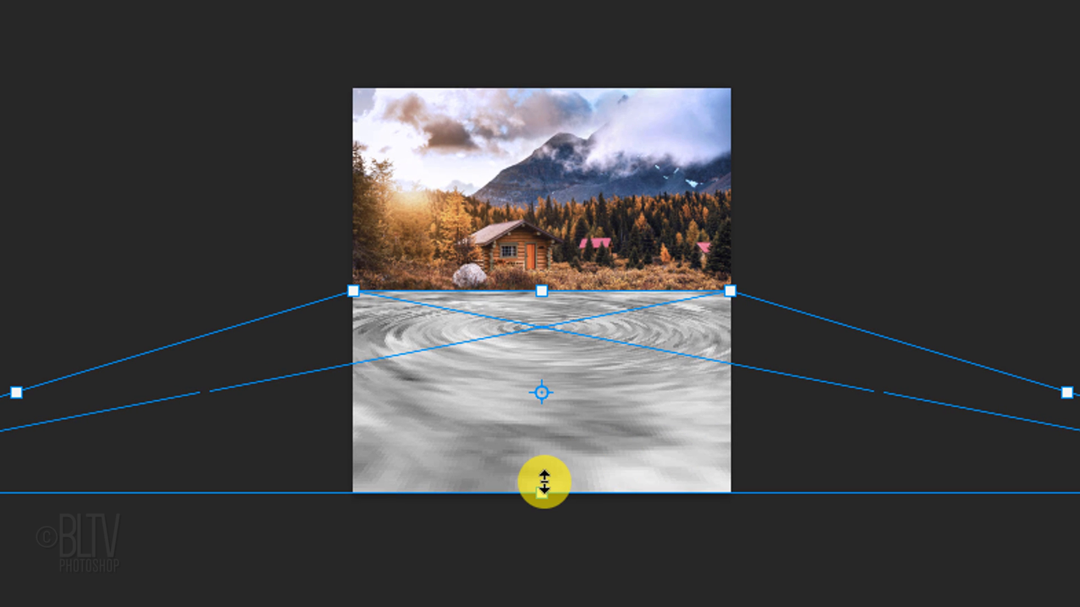
Step: Stretch the ripples' bottom edge straight downward into a receding lake-surface plane
key(shift)
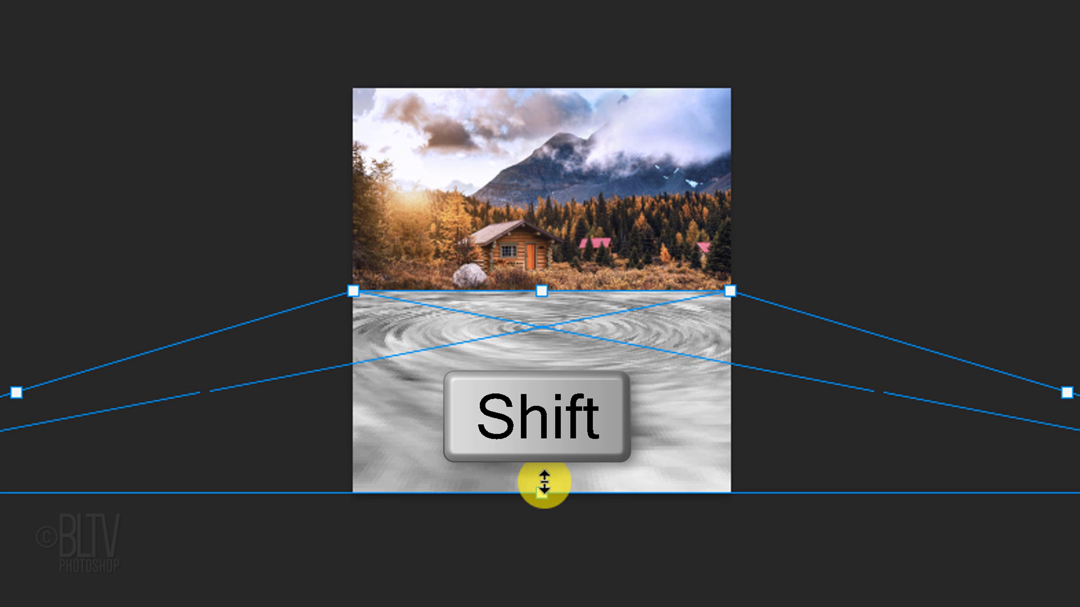
drag(544, 483, 545, 419)
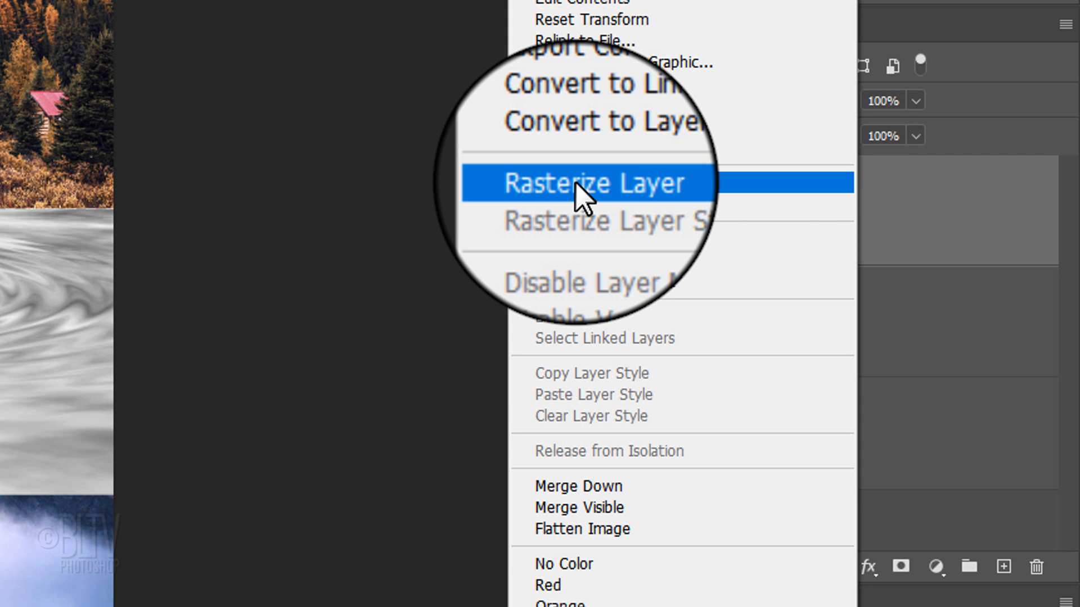
Step: Rasterize the ripple layer, select all and show only the grayscale ripple layer
click(599, 182)
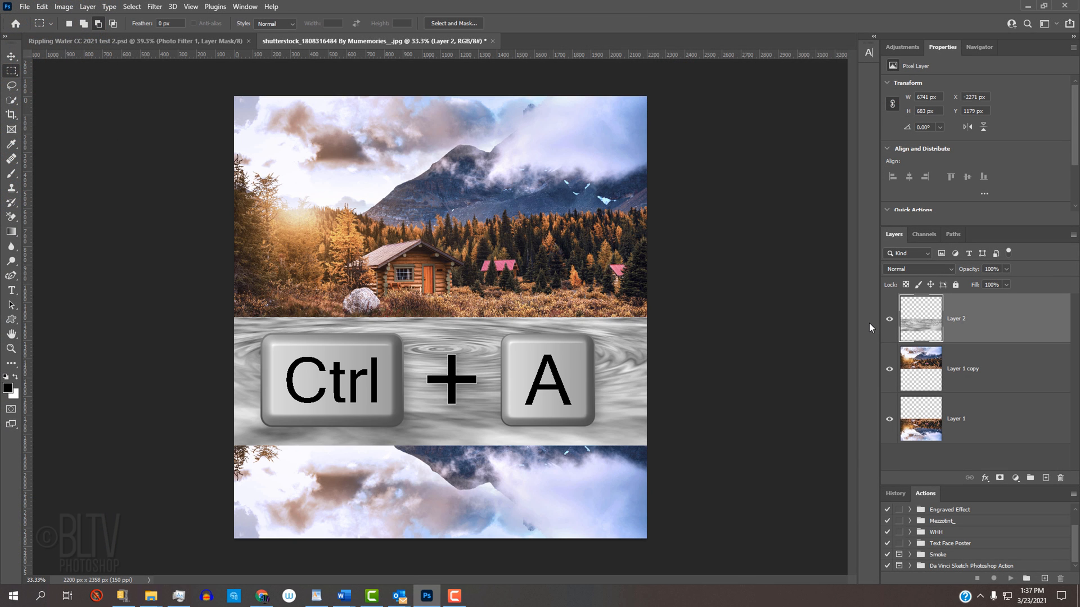
key(ctrl+a)
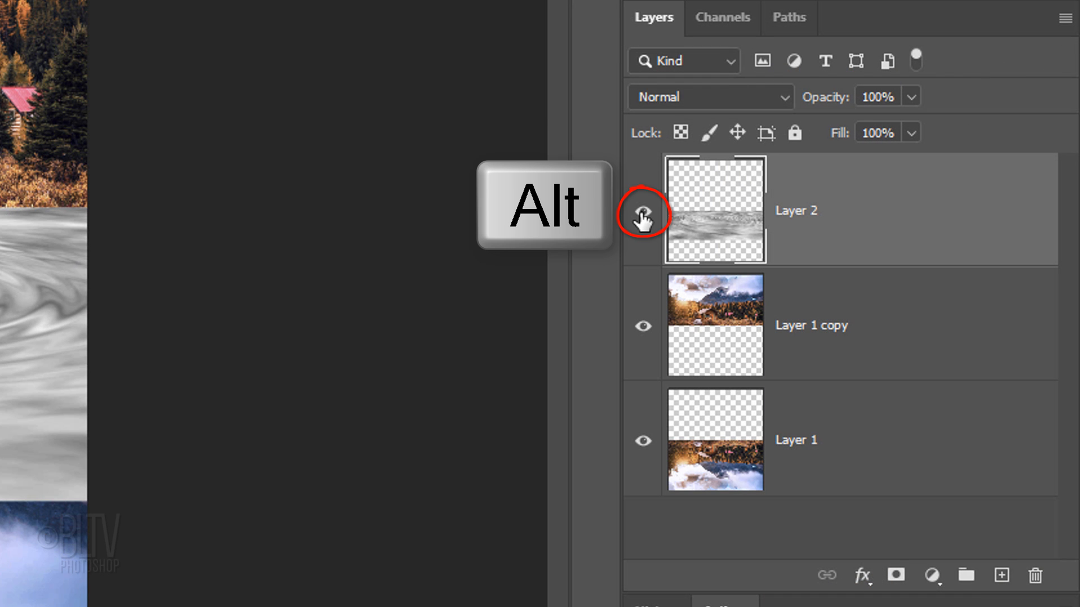
click(642, 210)
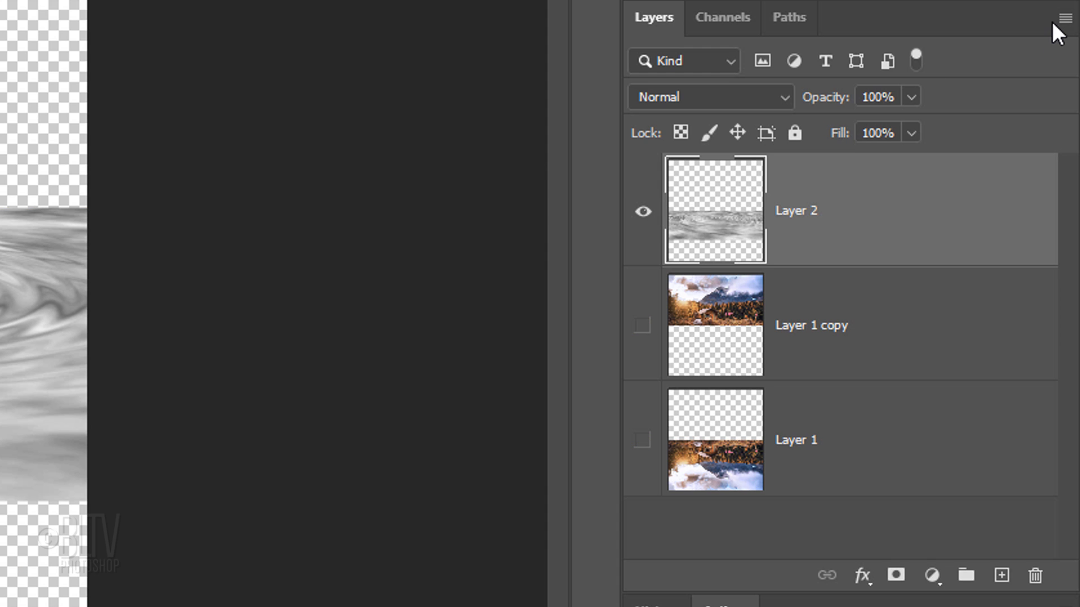
Step: Duplicate the ripple layer into a new document named Displacement map
click(1066, 19)
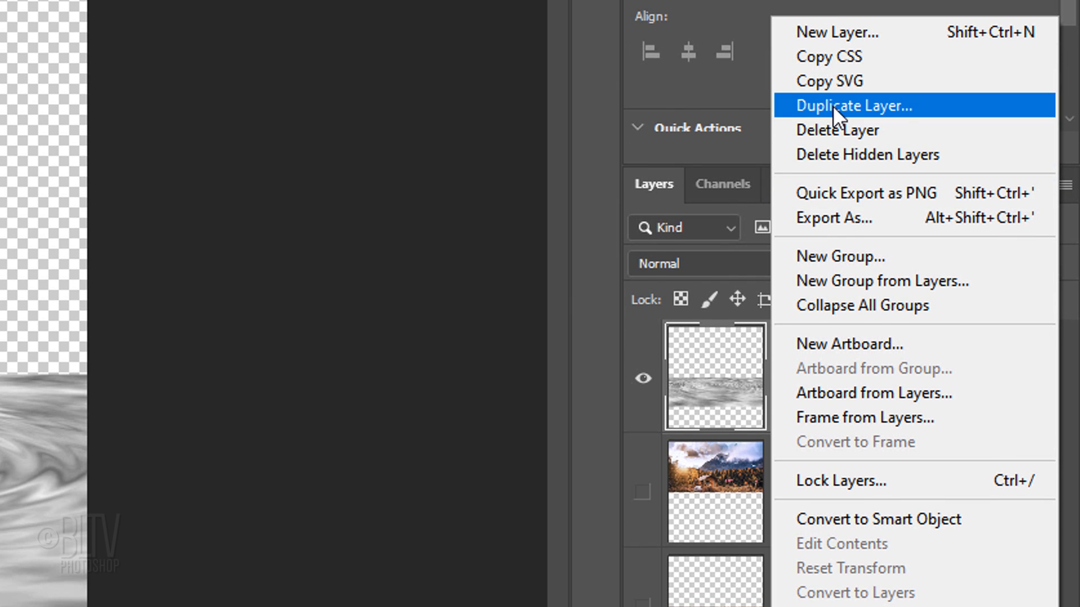
click(852, 106)
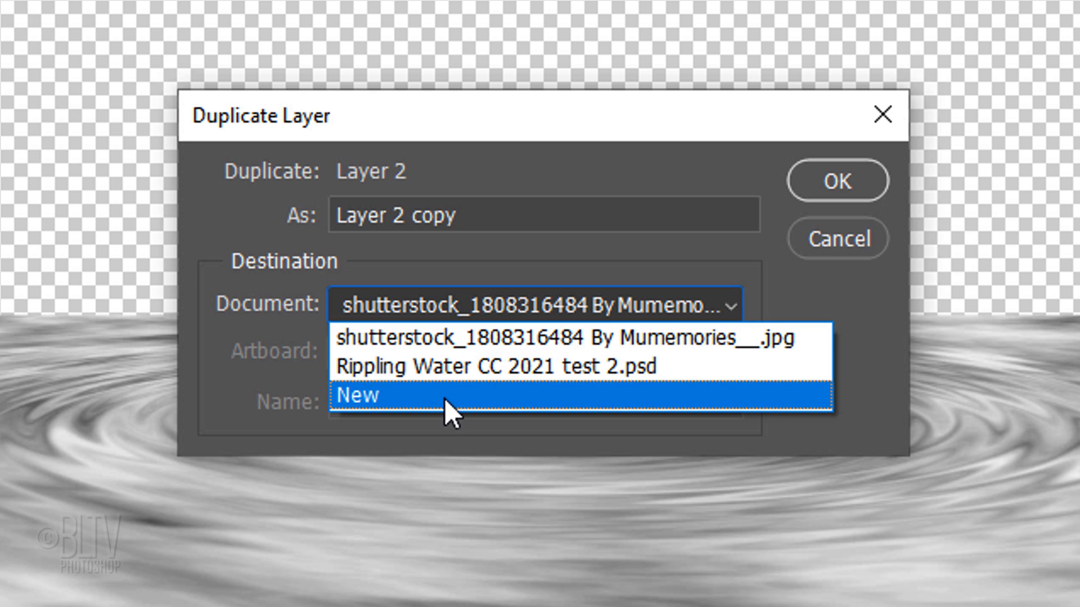
text(Displacement map)
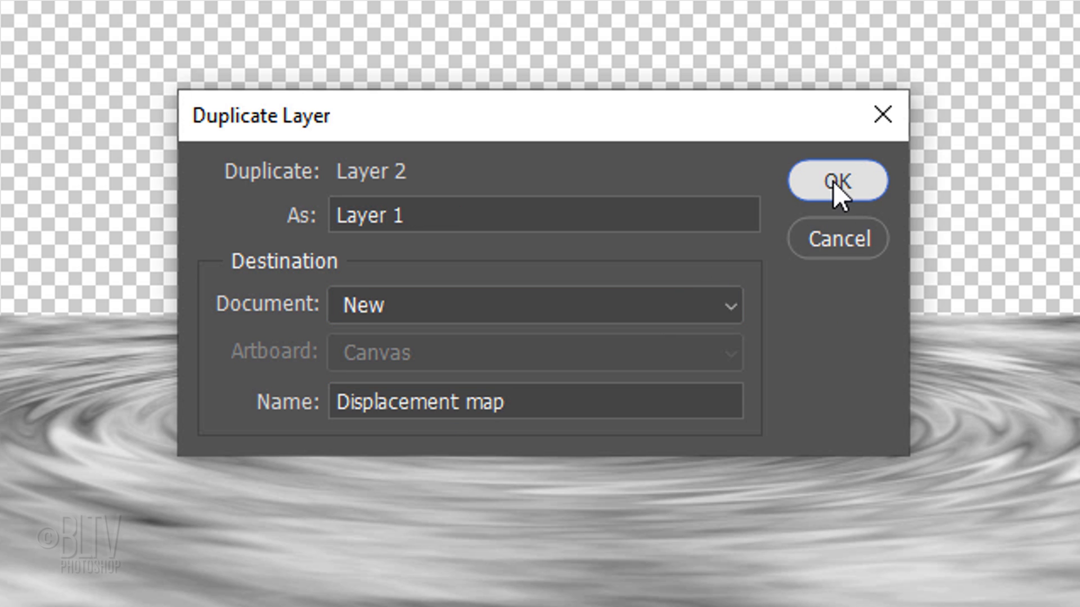
click(837, 182)
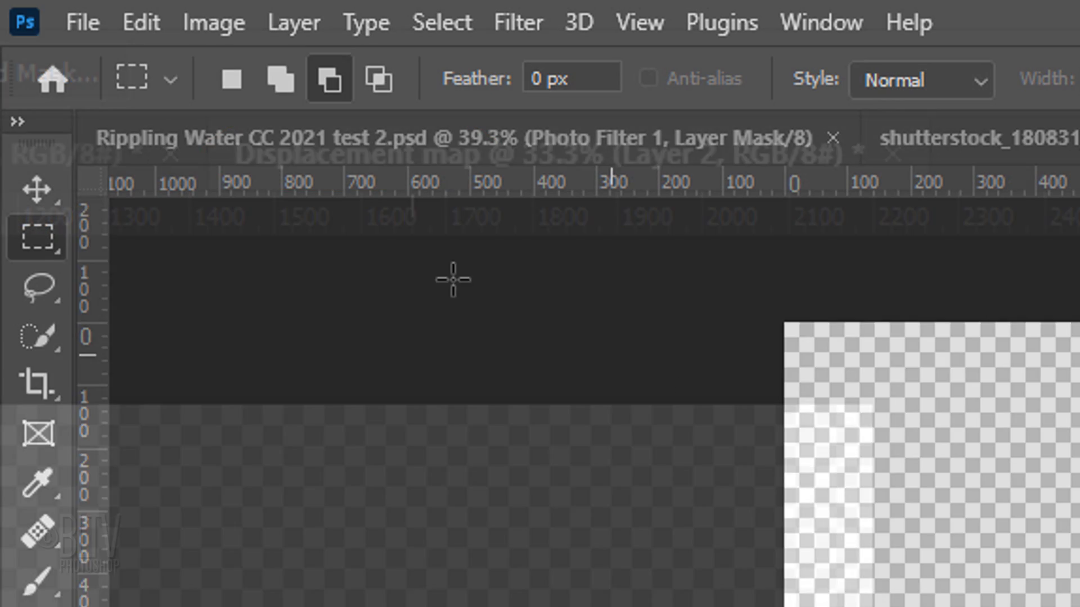
Step: Save the document as Displacement map.psd in Photoshop format
click(81, 22)
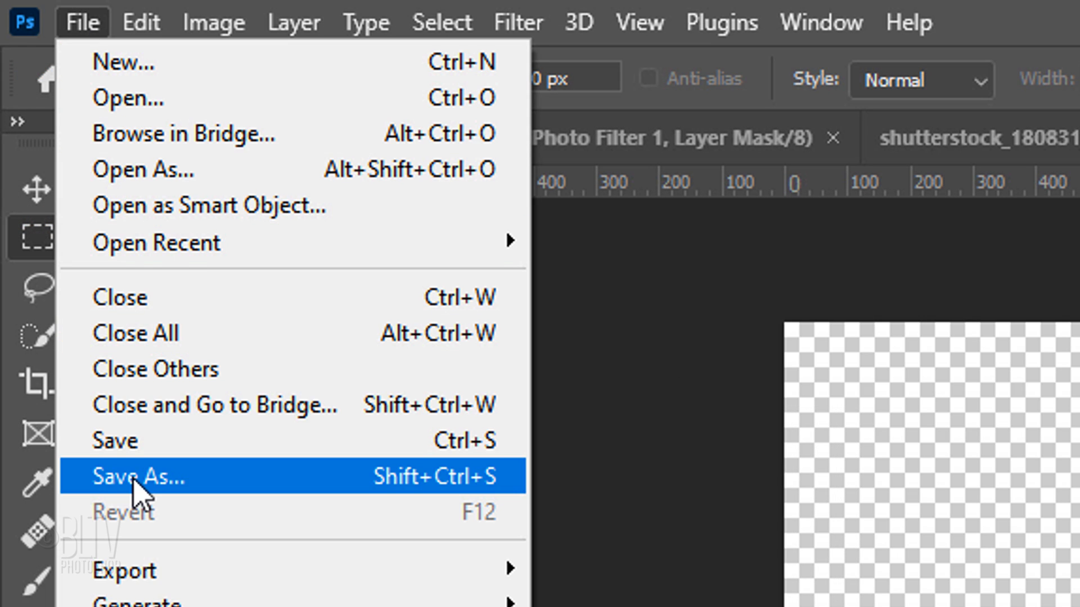
click(137, 476)
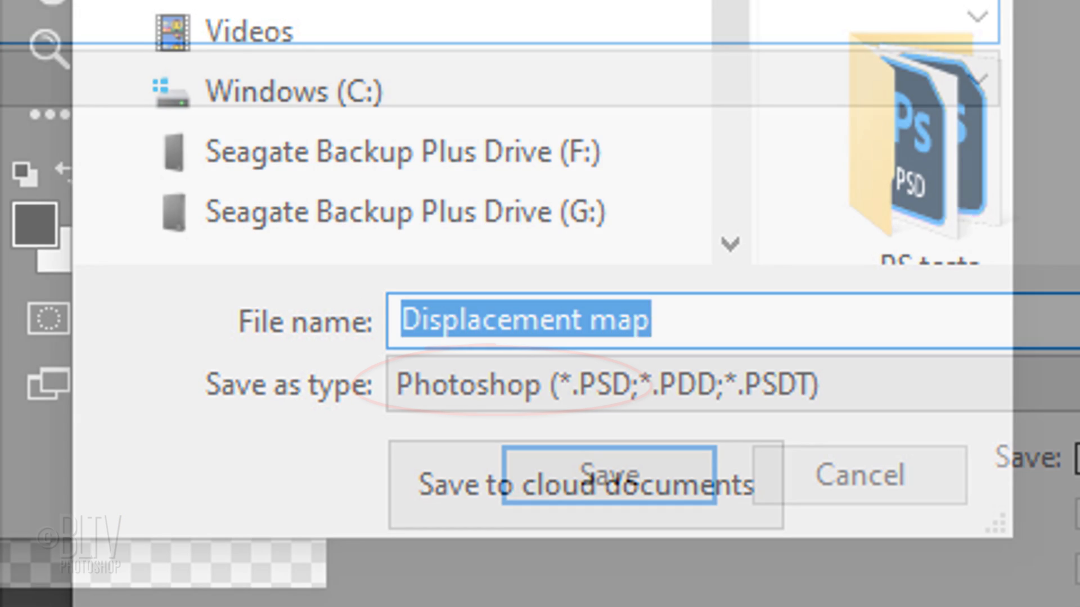
click(583, 477)
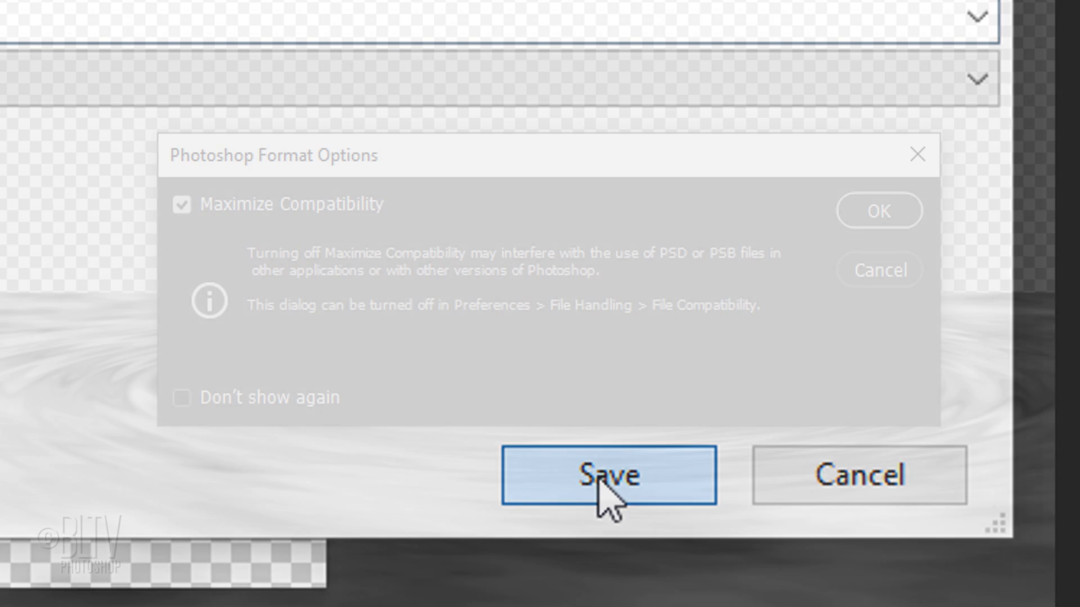
click(608, 475)
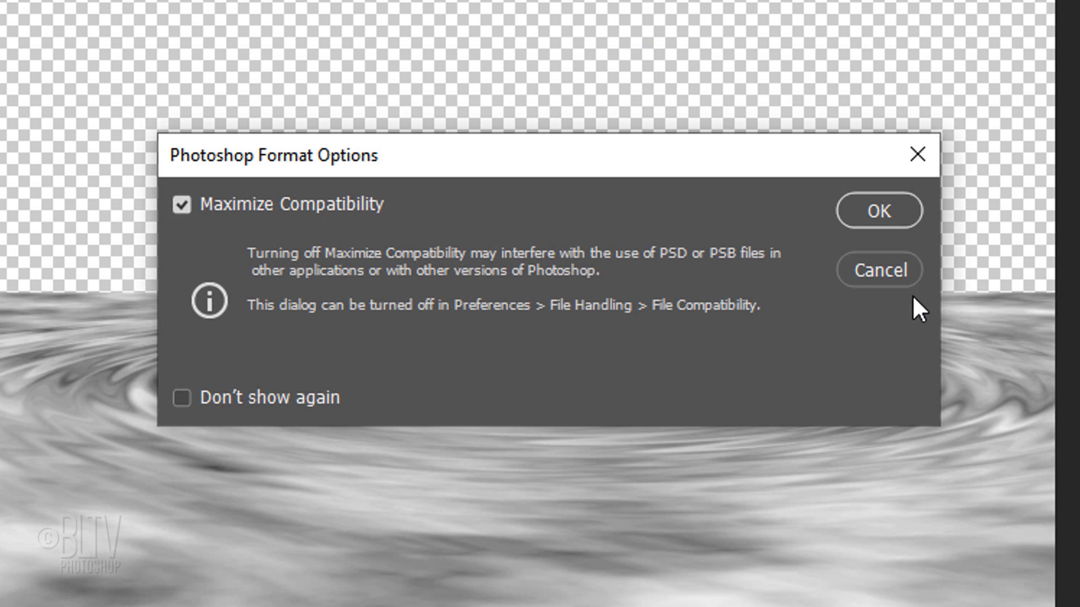
click(879, 211)
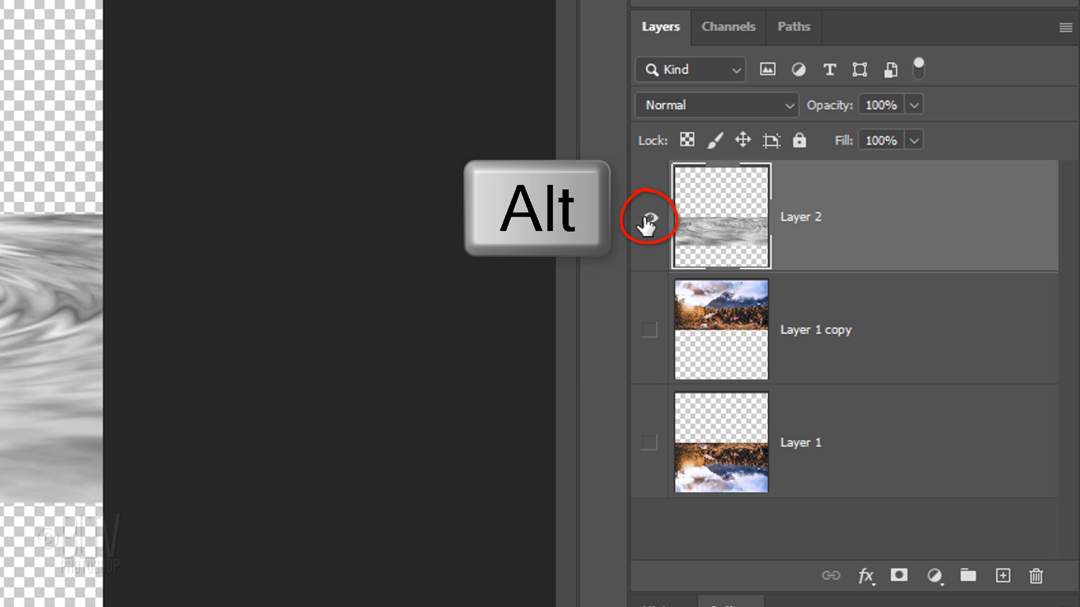
Step: Show the photo layers, hide the ripple layer and make the reflection layer active
click(647, 217)
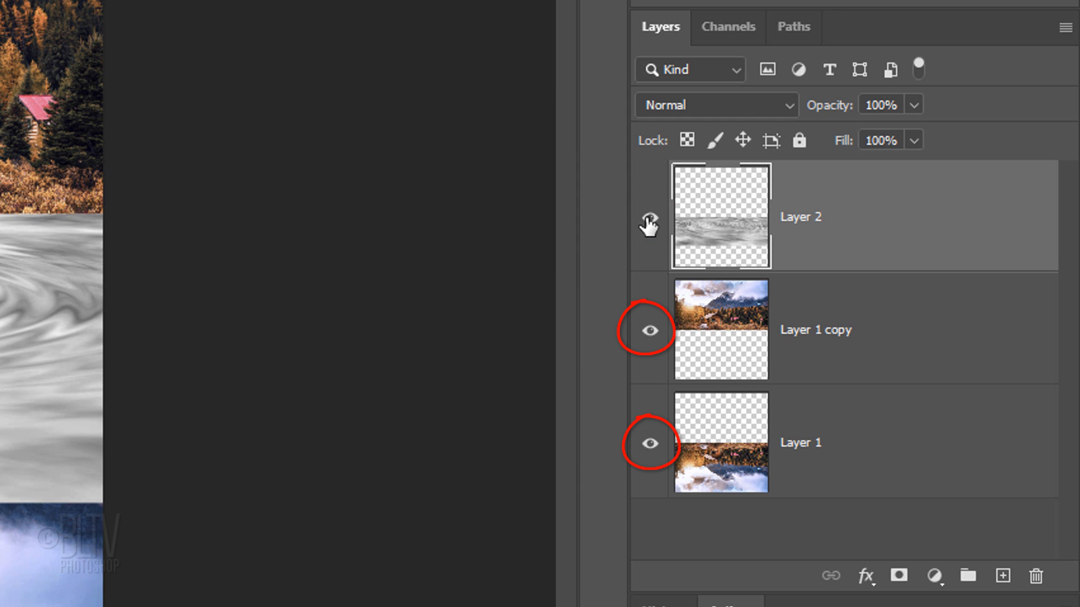
click(648, 217)
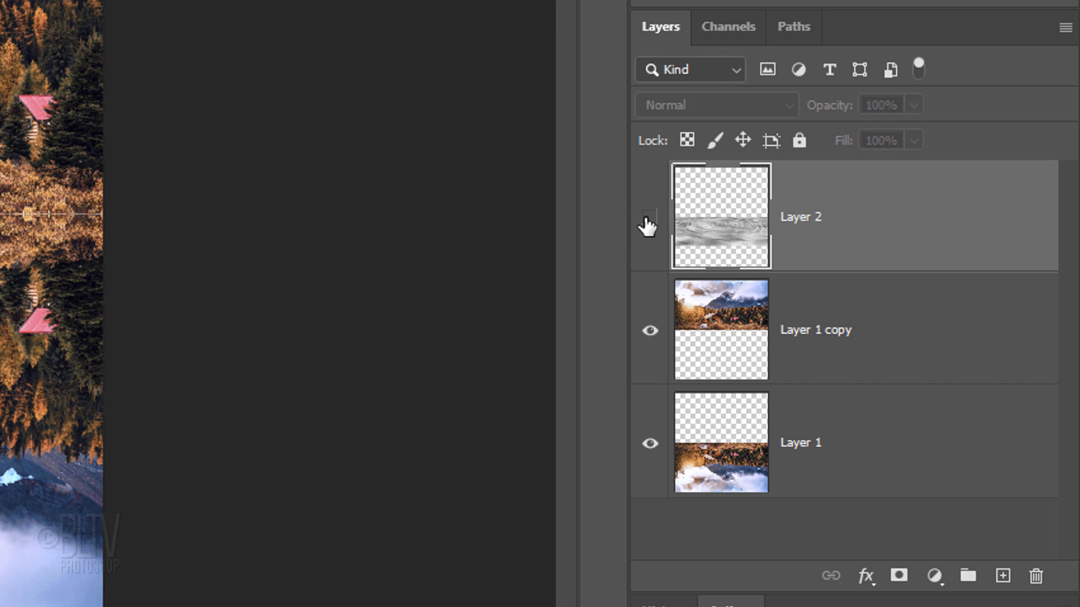
click(720, 442)
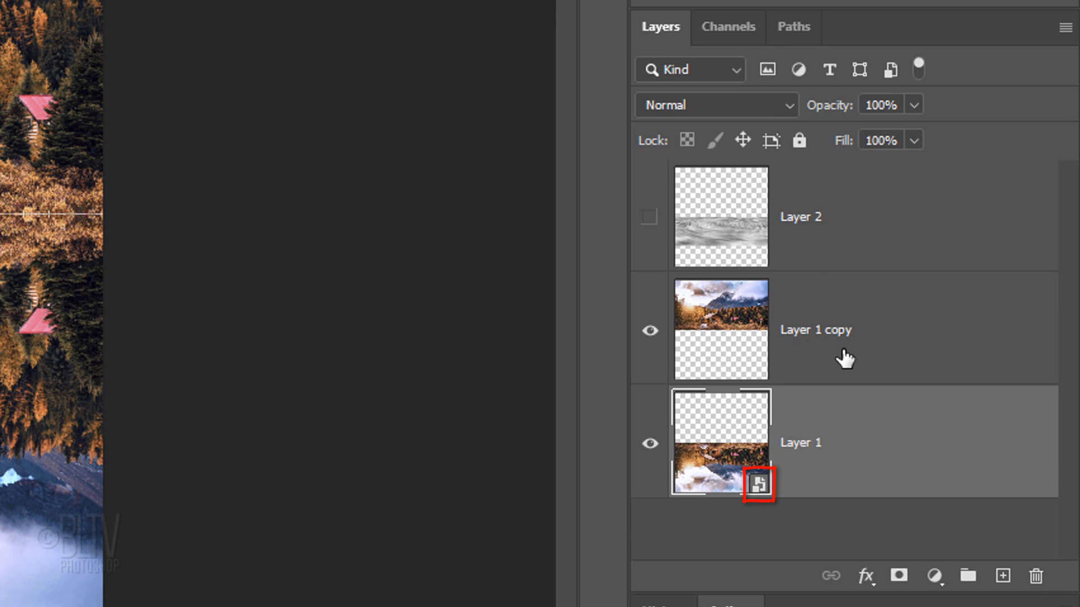
Step: Apply Displace at 10 horizontal, 150 vertical using Displacement map.psd to ripple the reflection
click(281, 11)
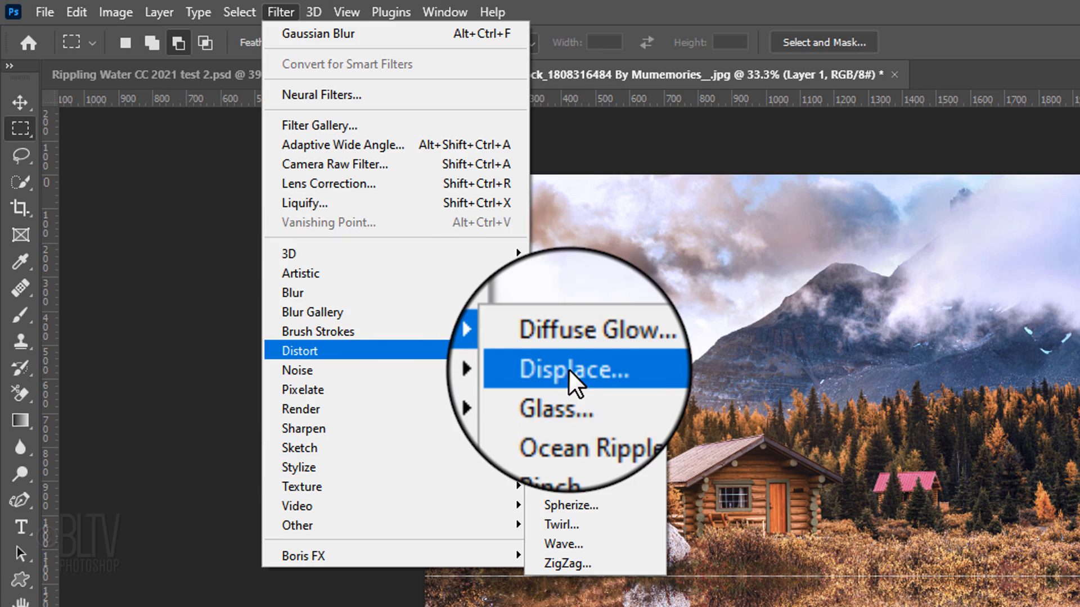
click(578, 370)
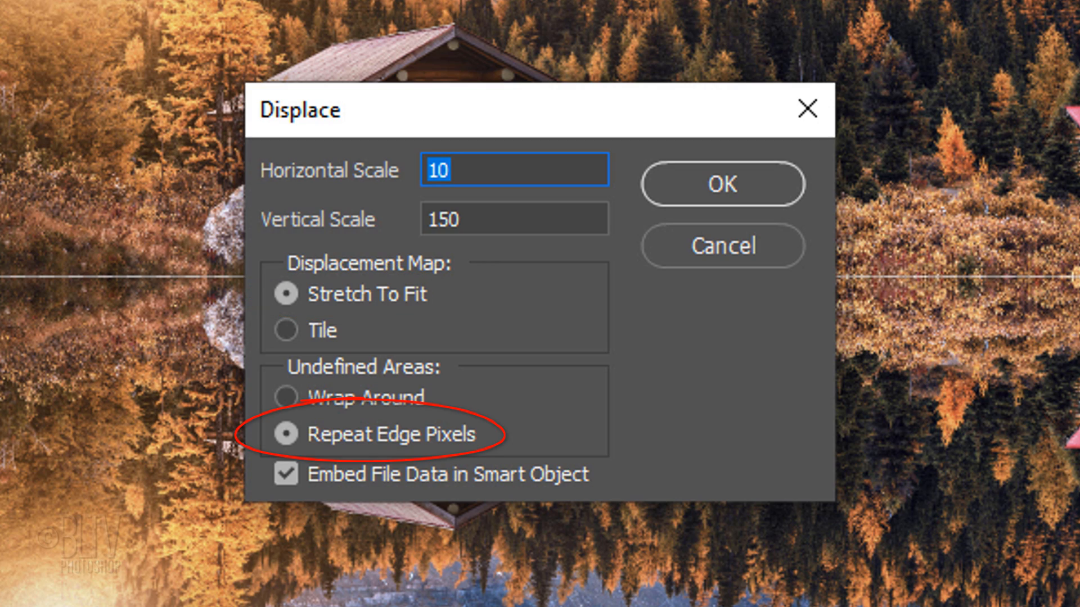
mouse_move(722, 183)
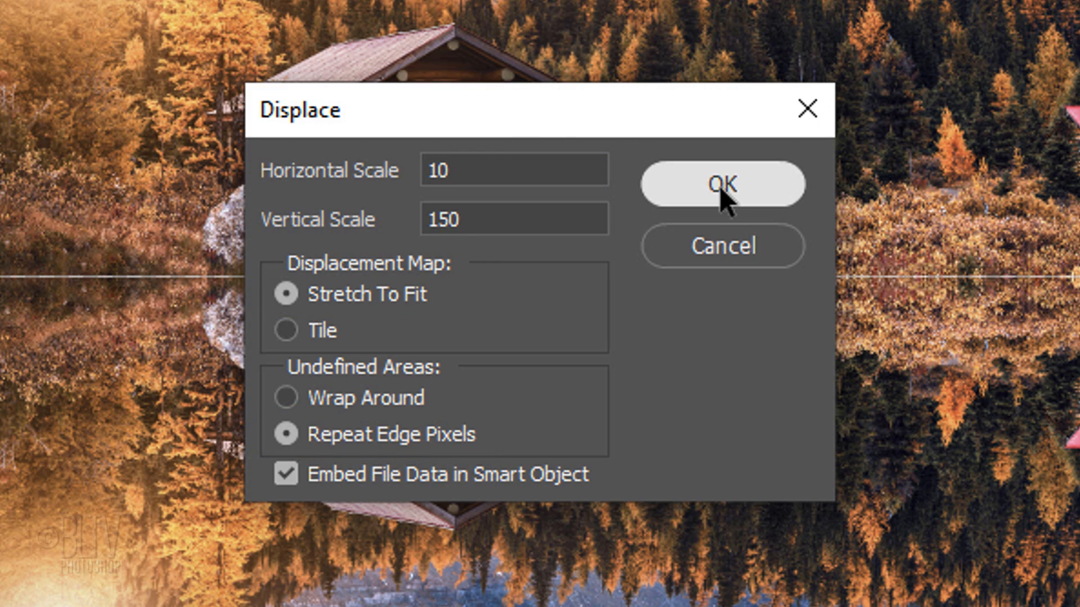
click(722, 185)
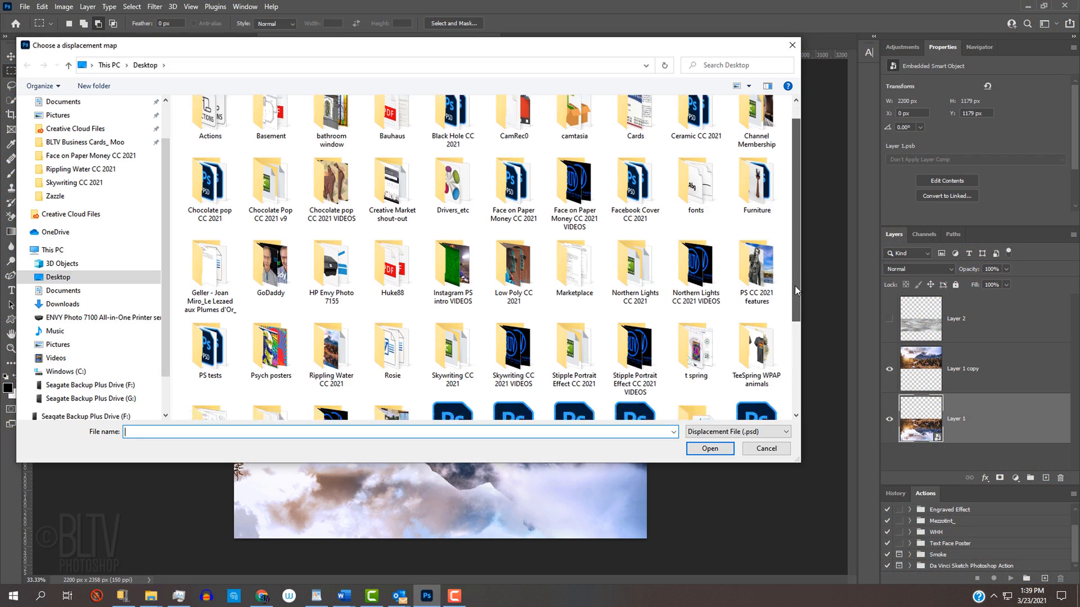
click(572, 303)
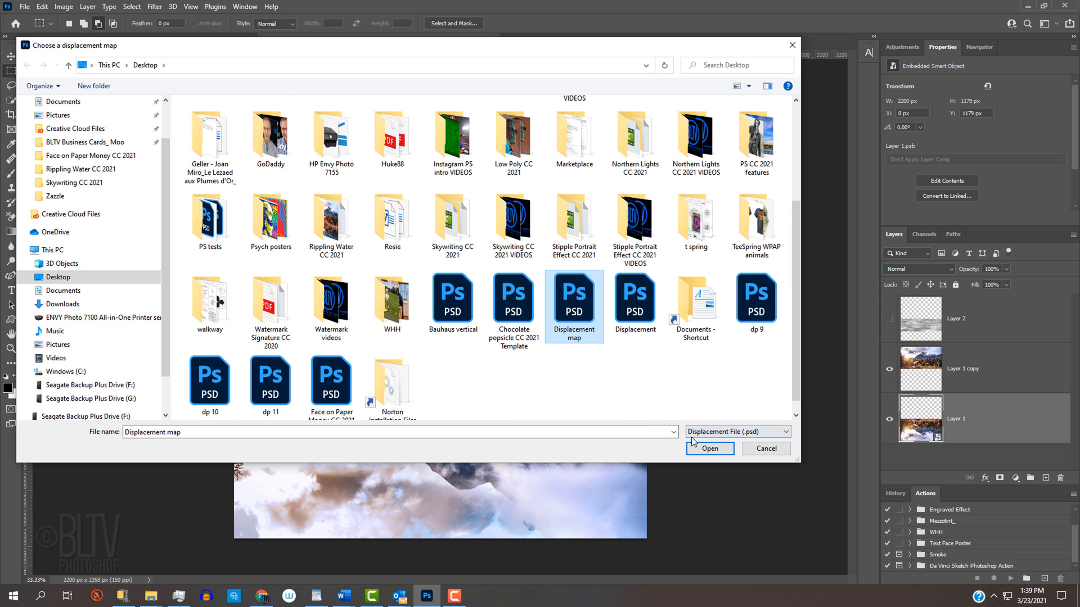
click(709, 449)
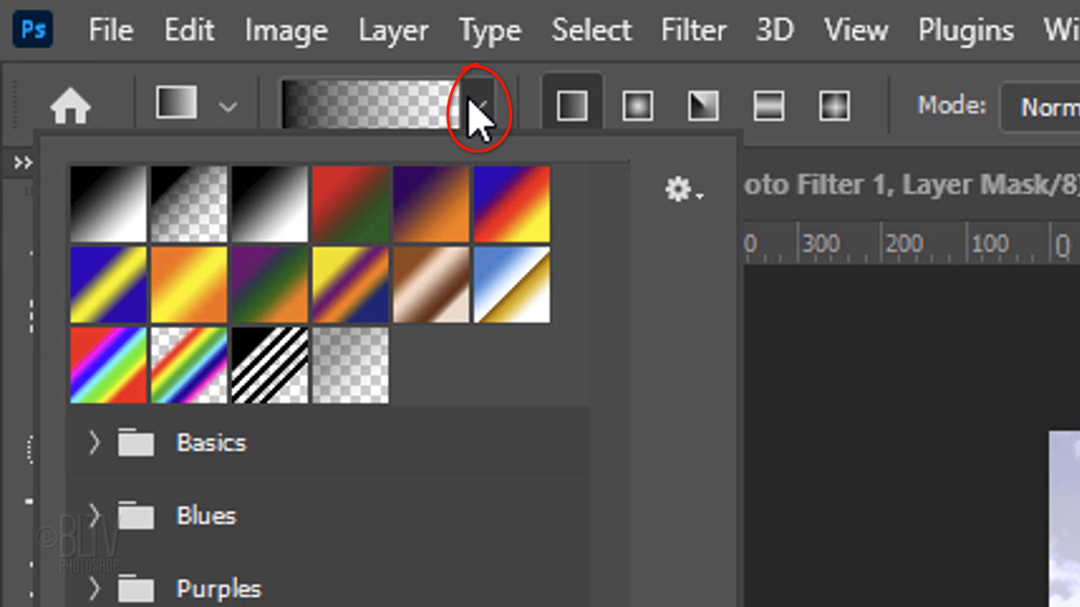
Step: Choose the black-to-transparent gradient preset for darkening the water near the shoreline
click(186, 203)
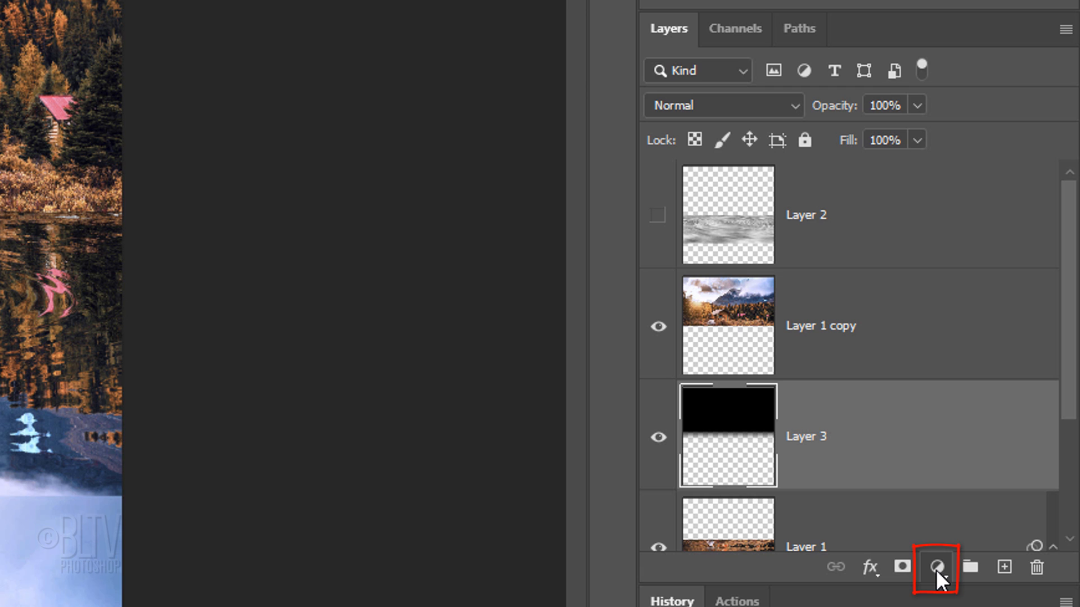
Step: Add a Photo Filter adjustment layer with Cooling Filter (82) at 20% density, luminosity preserved
click(936, 570)
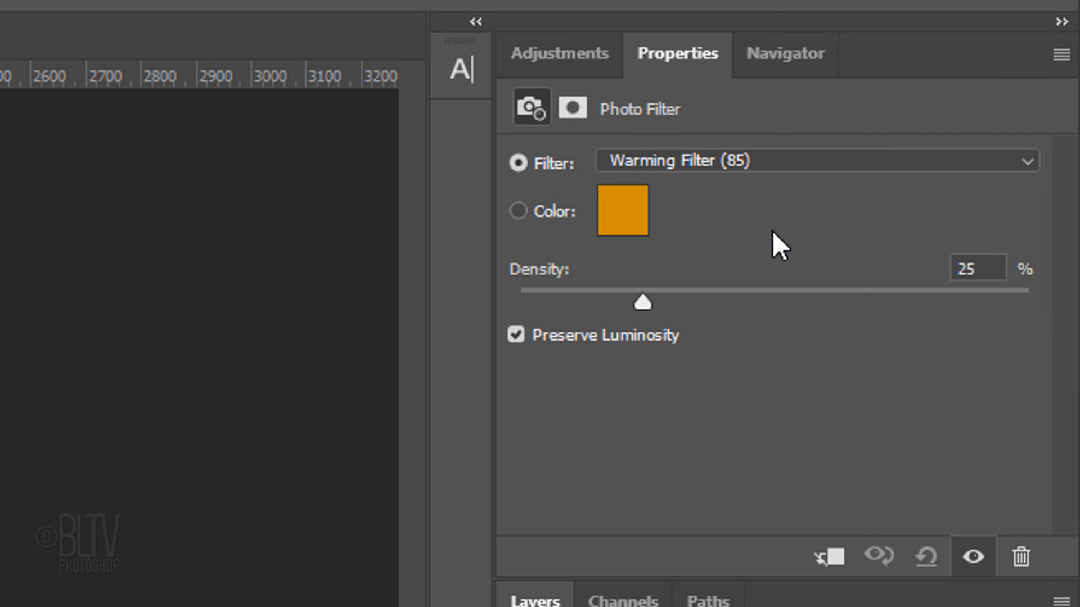
click(812, 161)
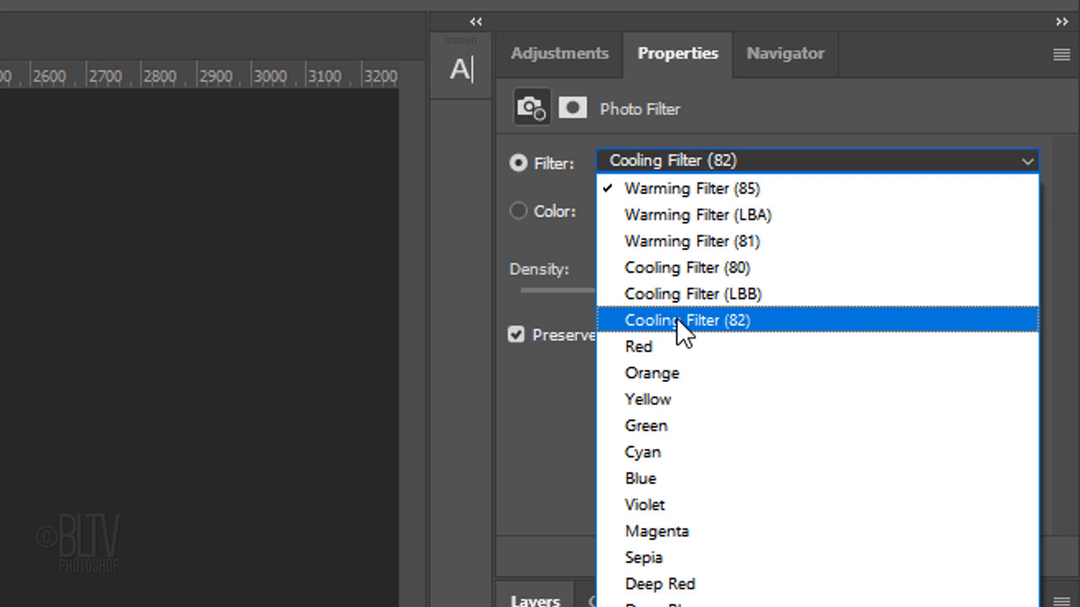
click(689, 321)
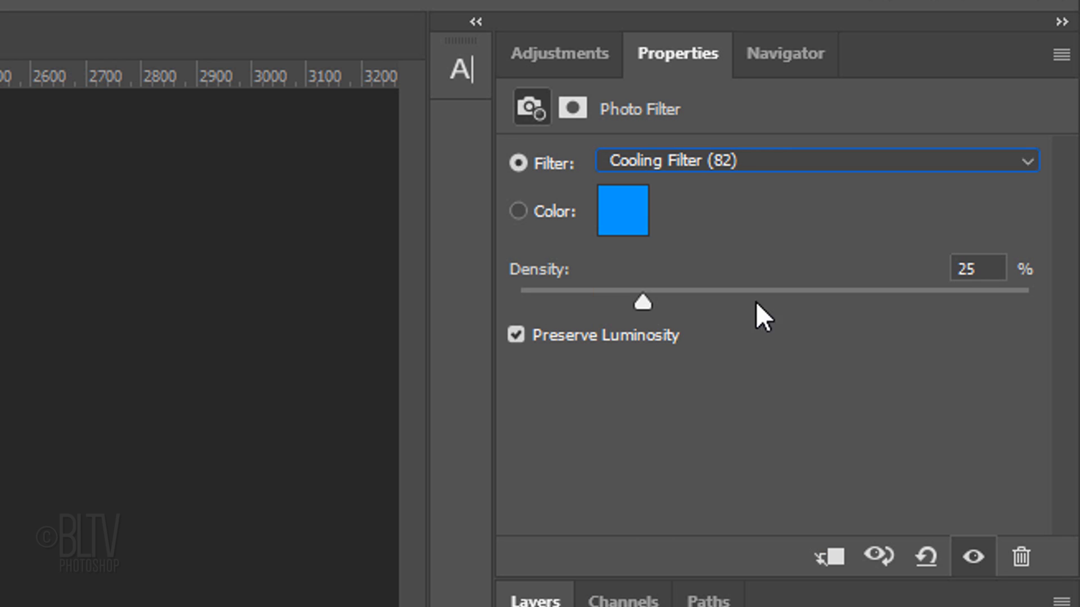
text(20)
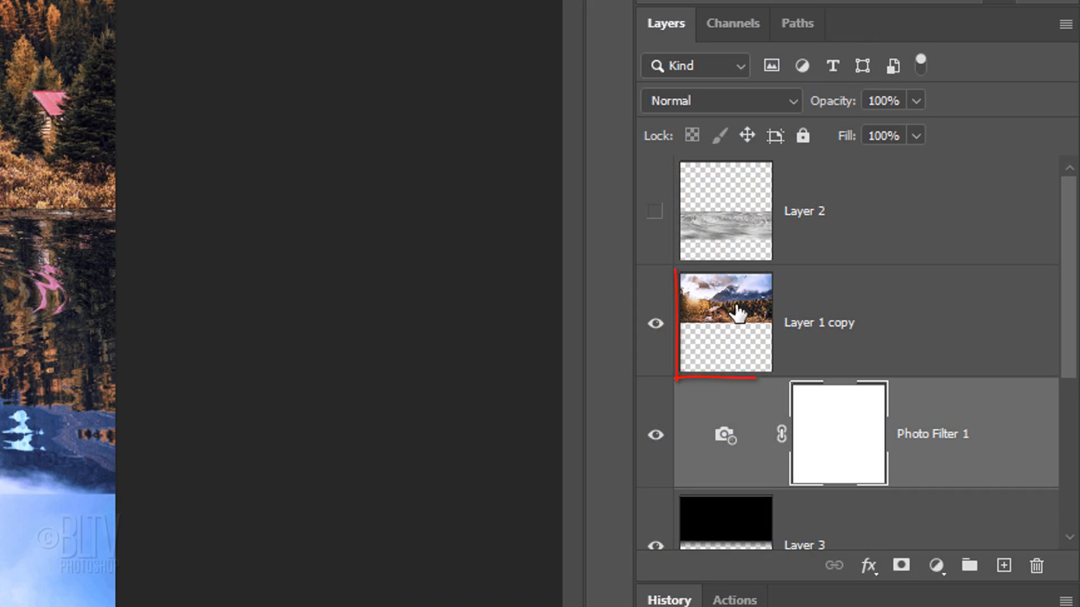
Step: Stamp the visible layers and blur along the shoreline to soften the seam
click(820, 323)
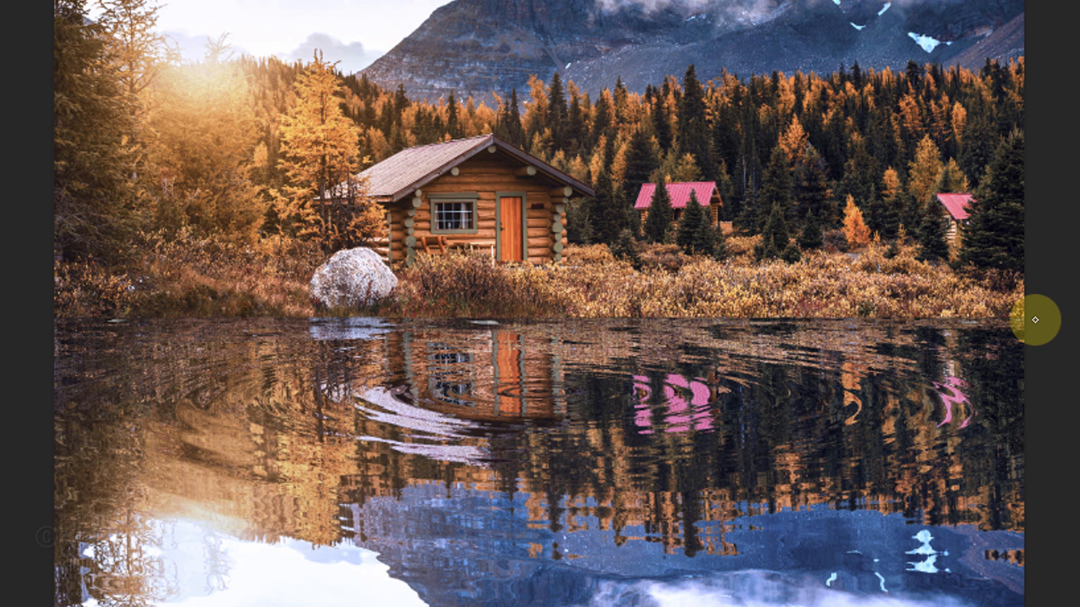
drag(1034, 319, 20, 315)
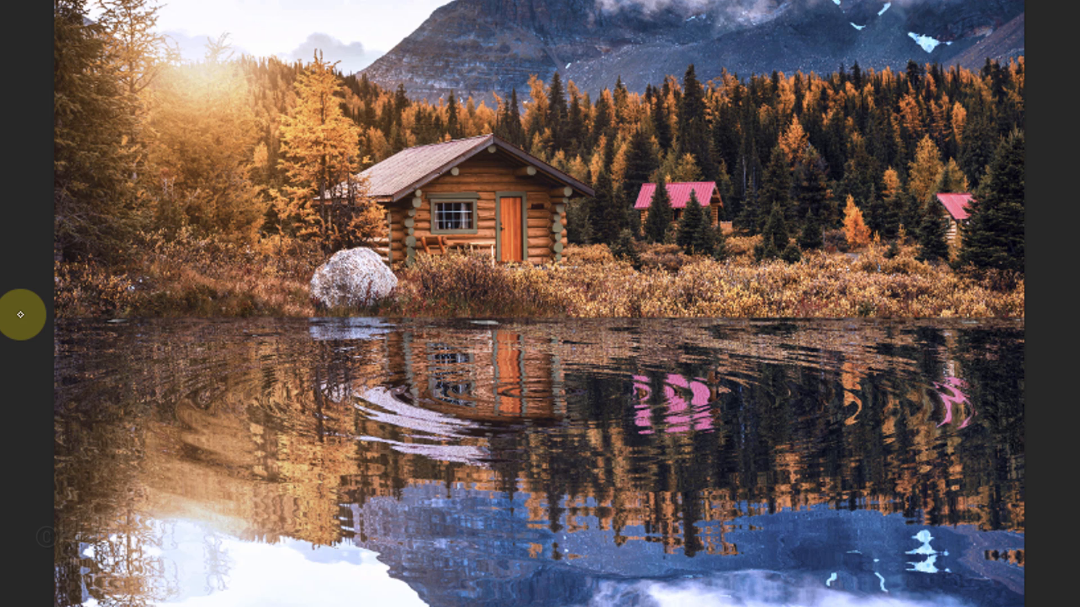
click(29, 269)
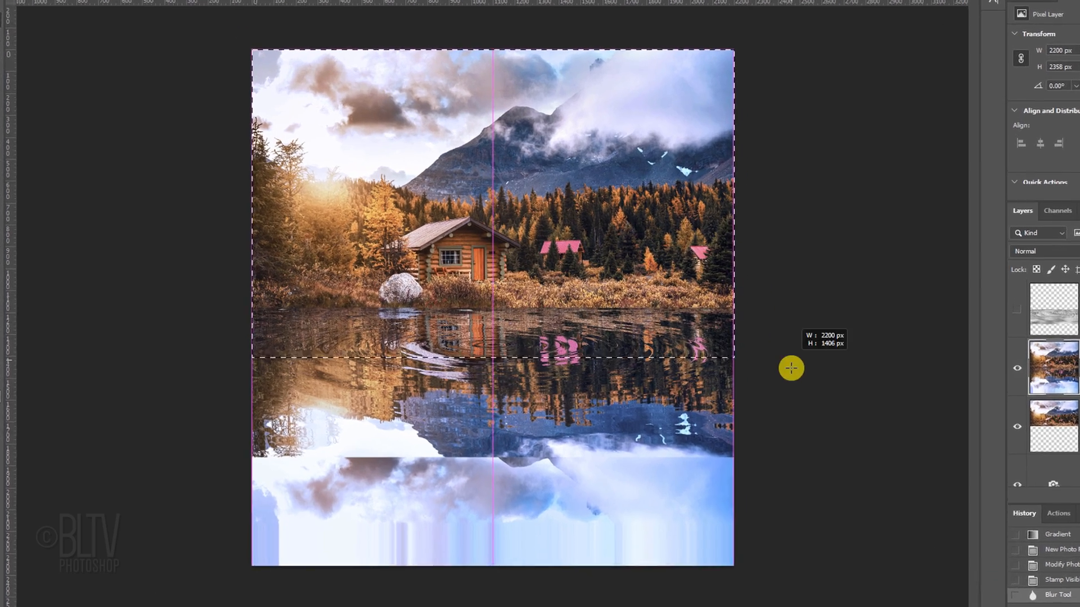
Step: Crop the canvas to the kept area, 2200 × 1732 px, and deselect
click(202, 21)
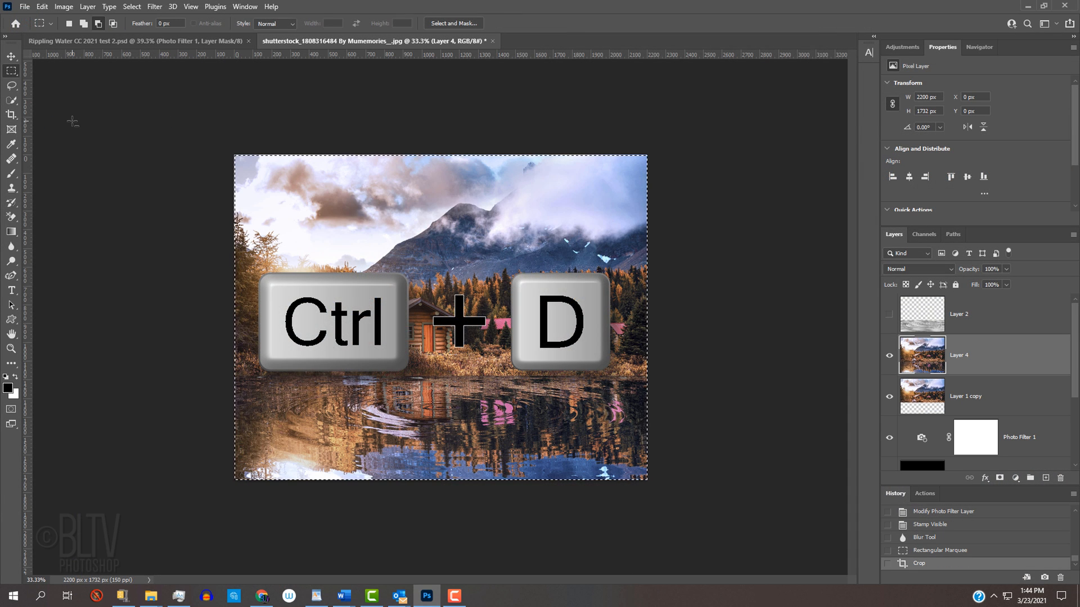
key(ctrl+d)
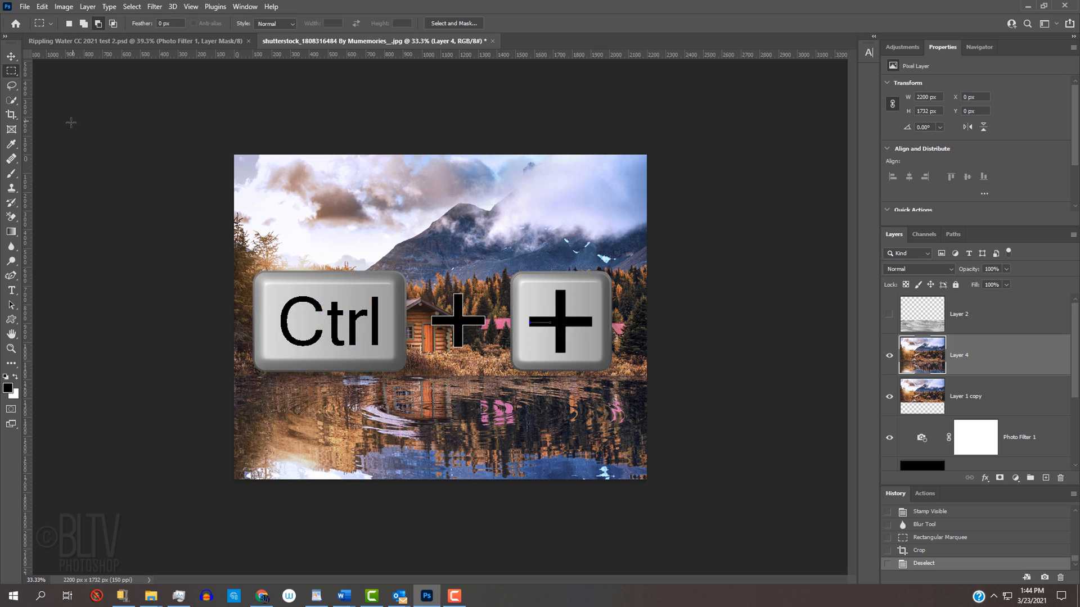